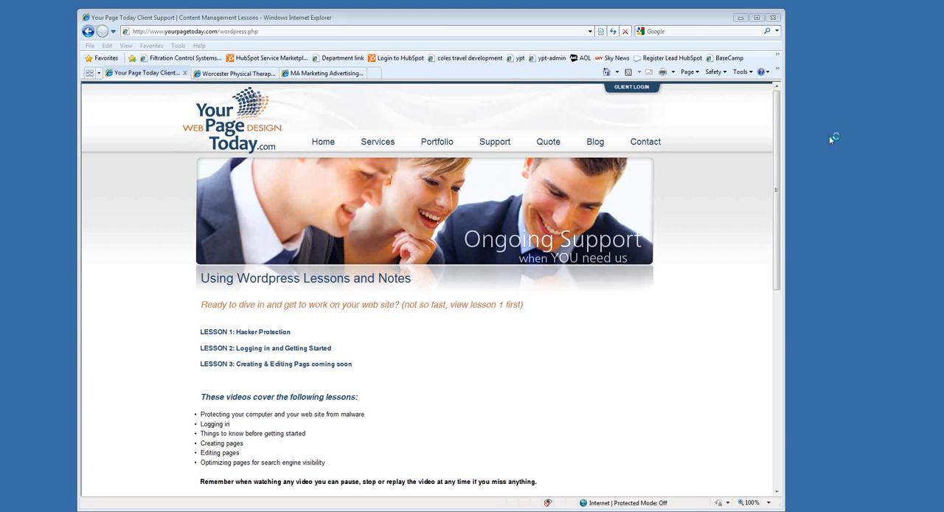
mouse_move(831, 139)
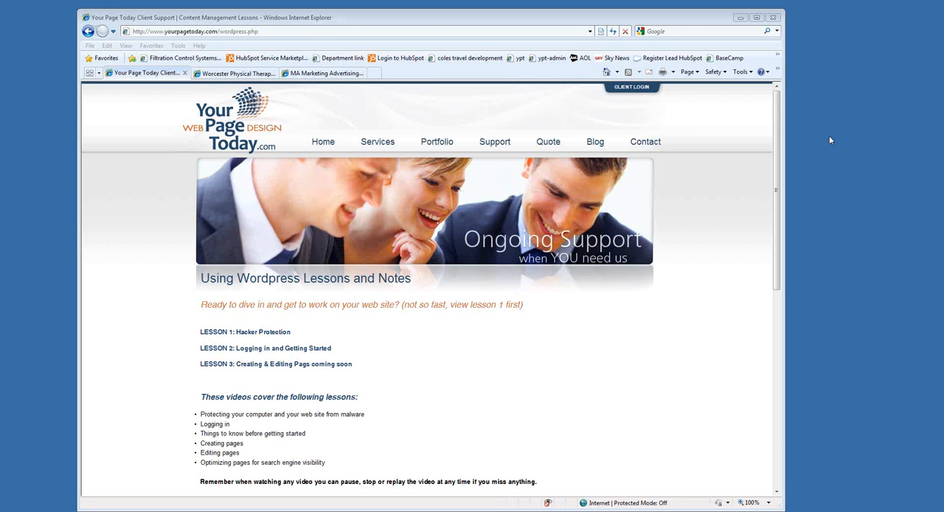
mouse_move(198, 101)
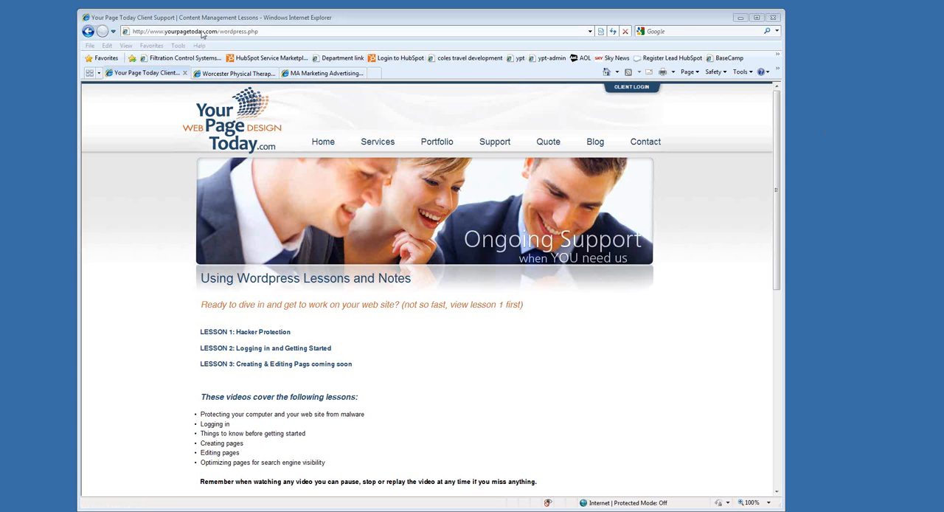
mouse_move(245, 332)
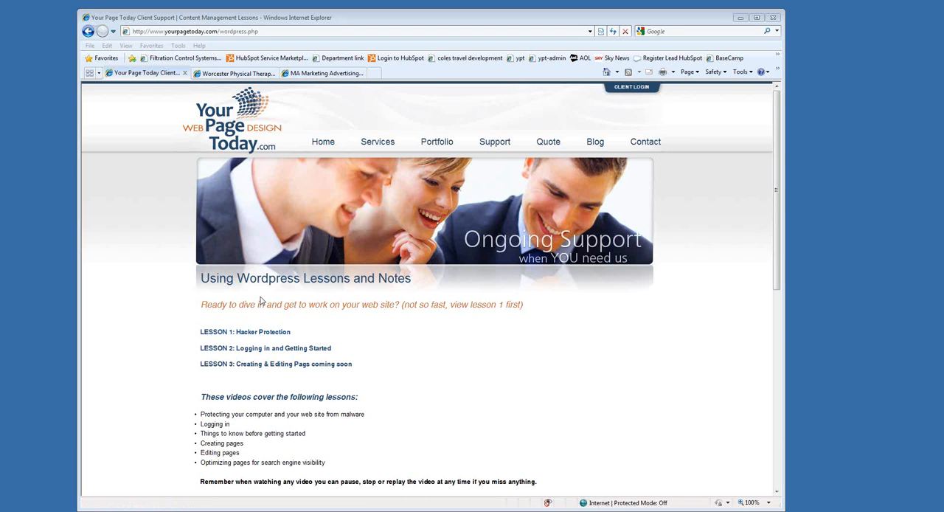
Browse the open tabs, closing Malwarebytes and viewing the lessons, physical therapy and Coffee News sites
click(461, 72)
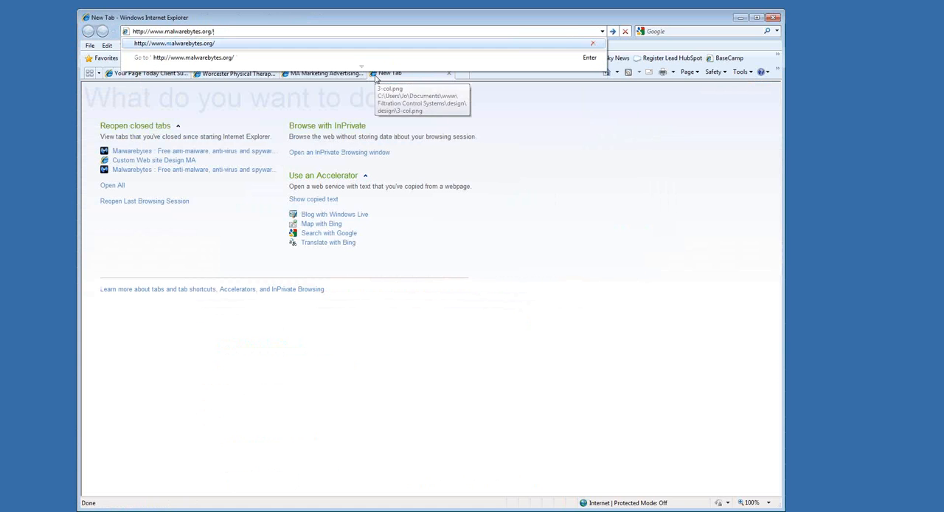
text(www.m)
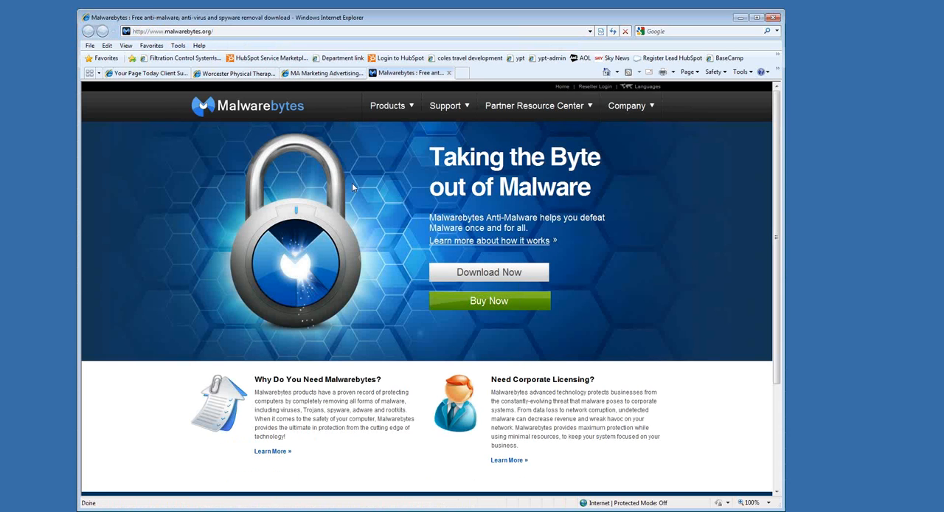
click(322, 72)
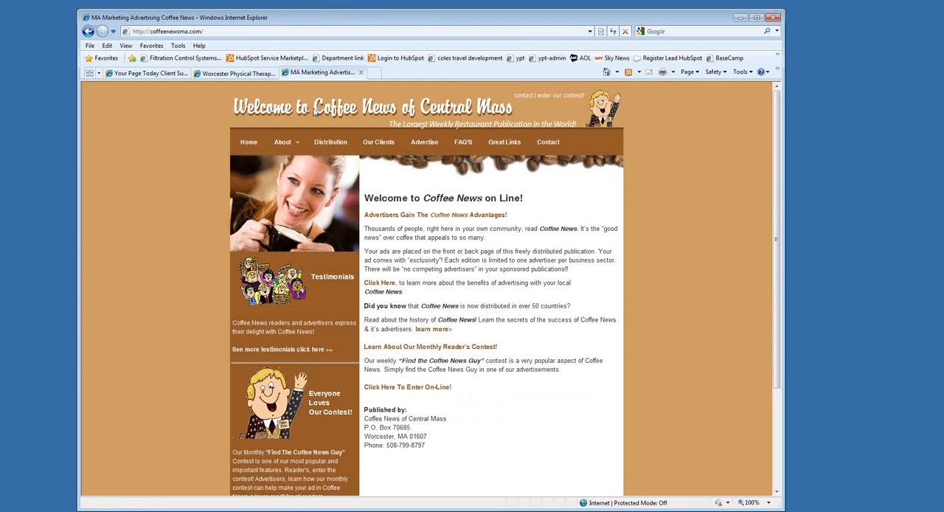
click(145, 72)
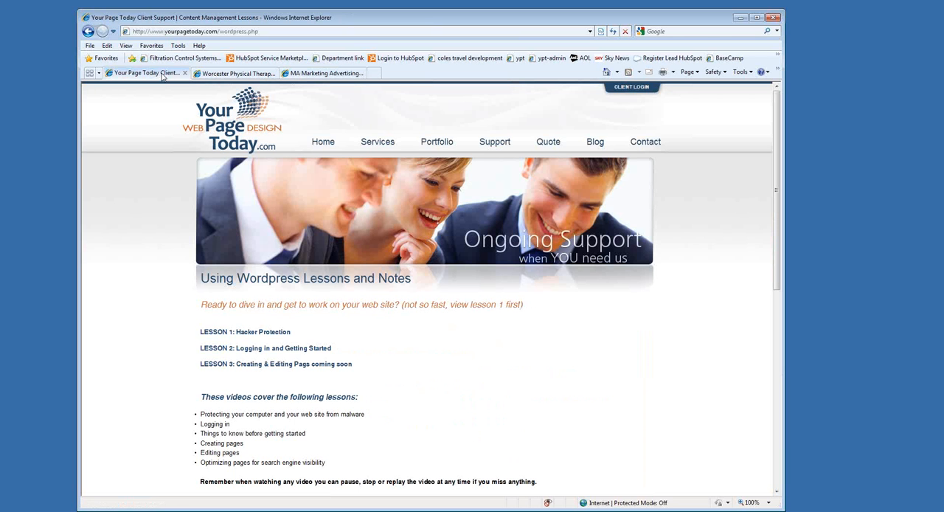
click(324, 73)
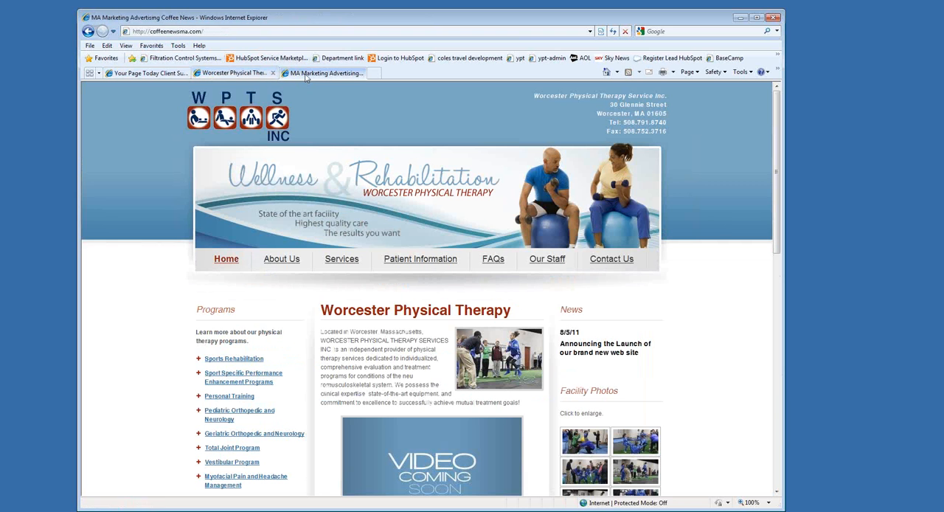
click(325, 72)
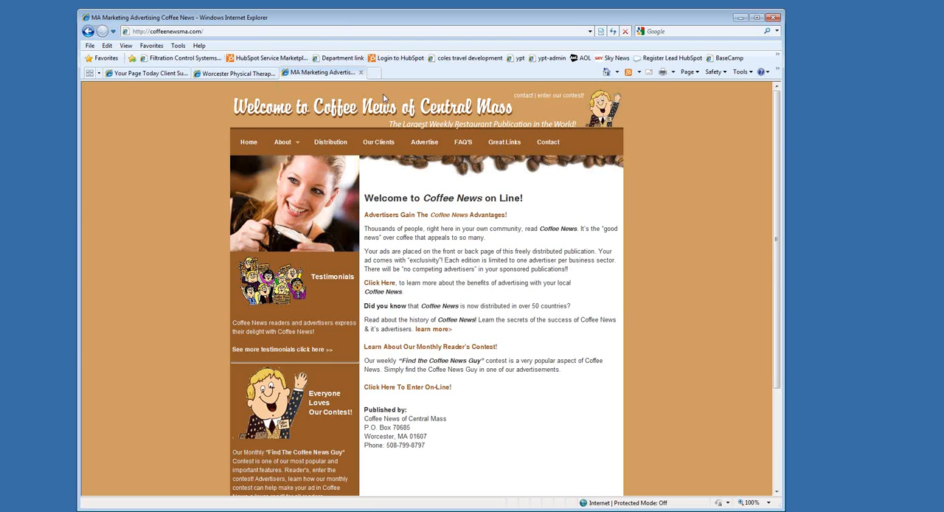
mouse_move(136, 79)
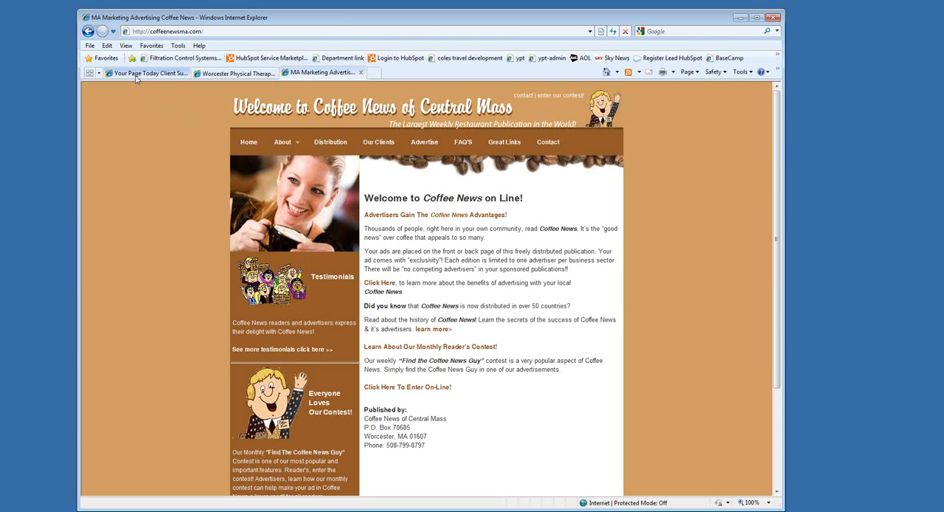
click(146, 73)
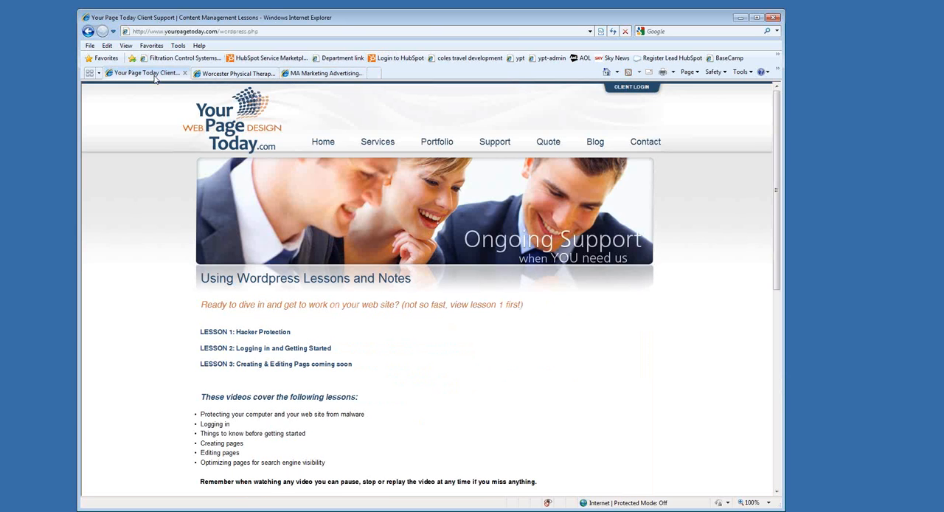
Log in to the Worcester Physical Therapy wp-admin as admin
click(236, 72)
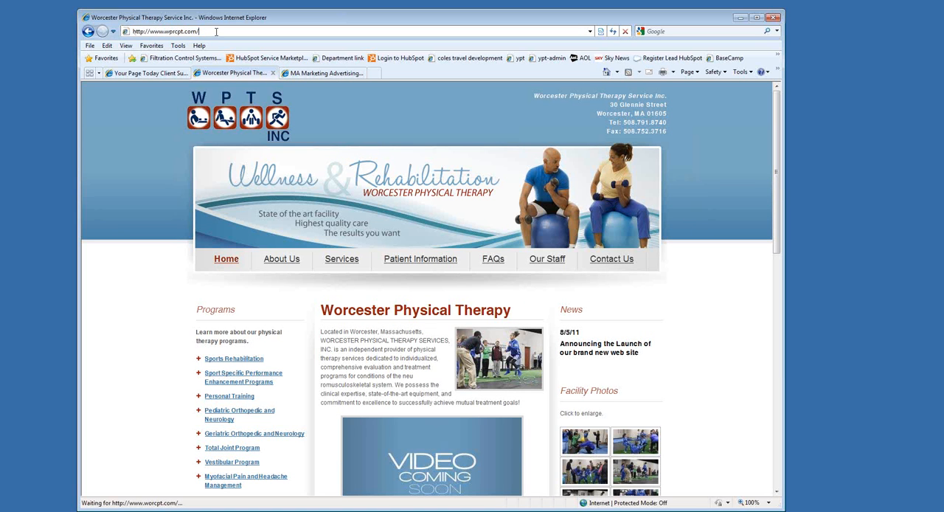
text(wp)
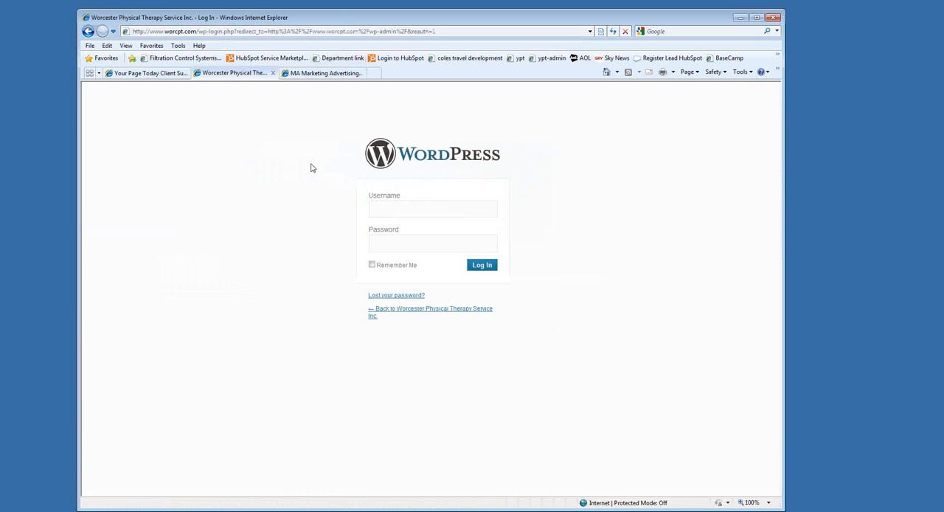
mouse_move(529, 170)
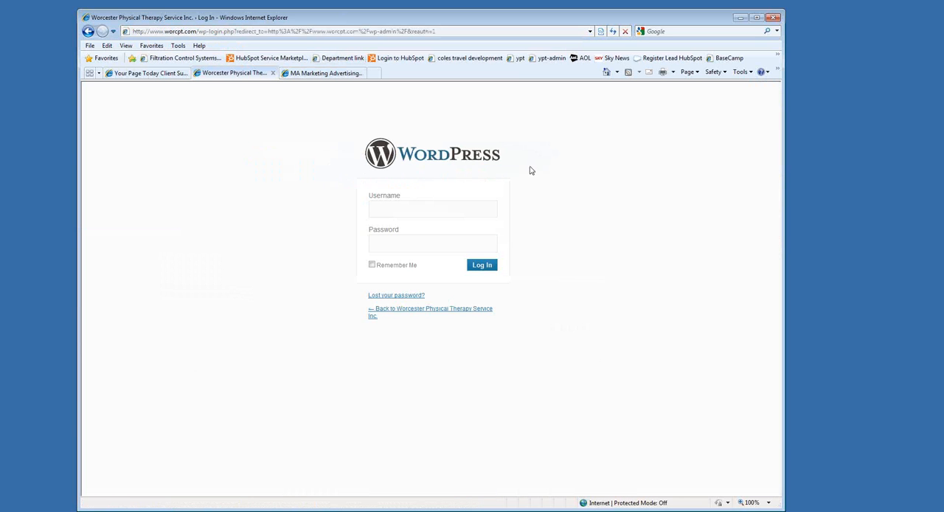
click(432, 209)
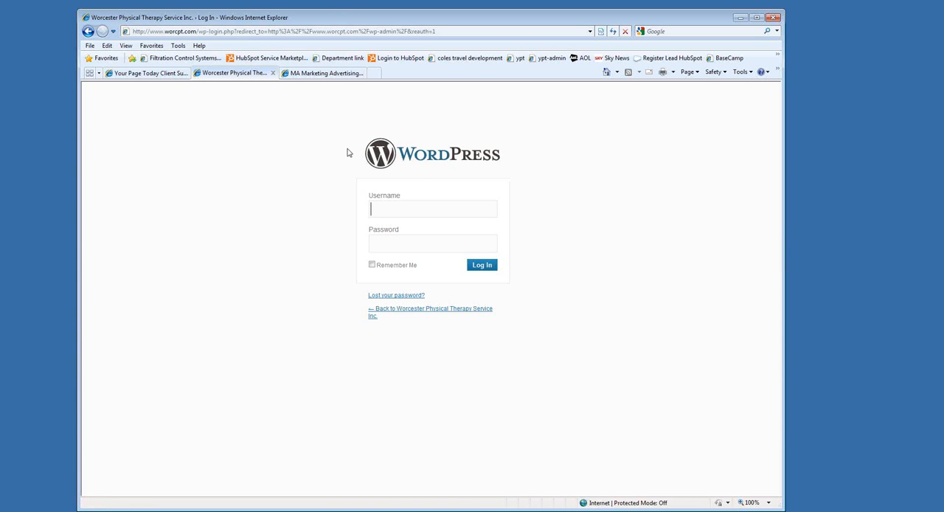
mouse_move(487, 182)
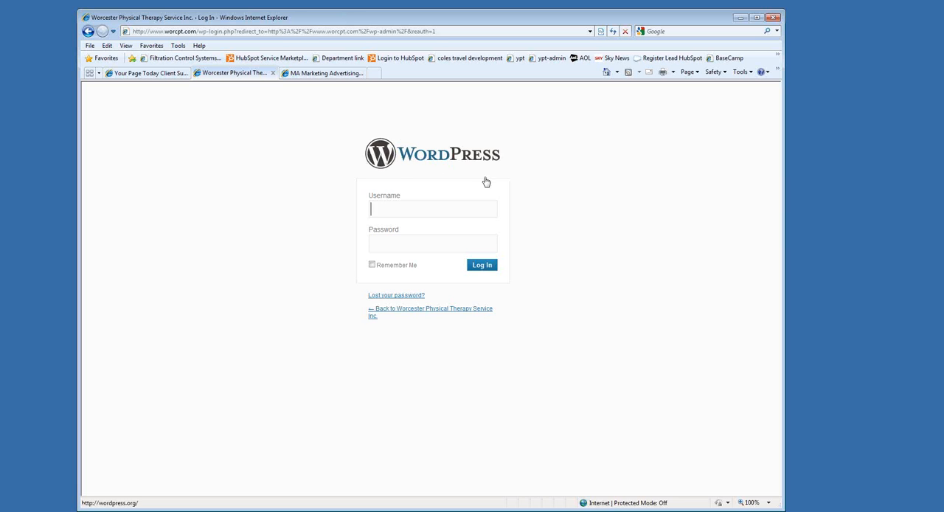
mouse_move(358, 185)
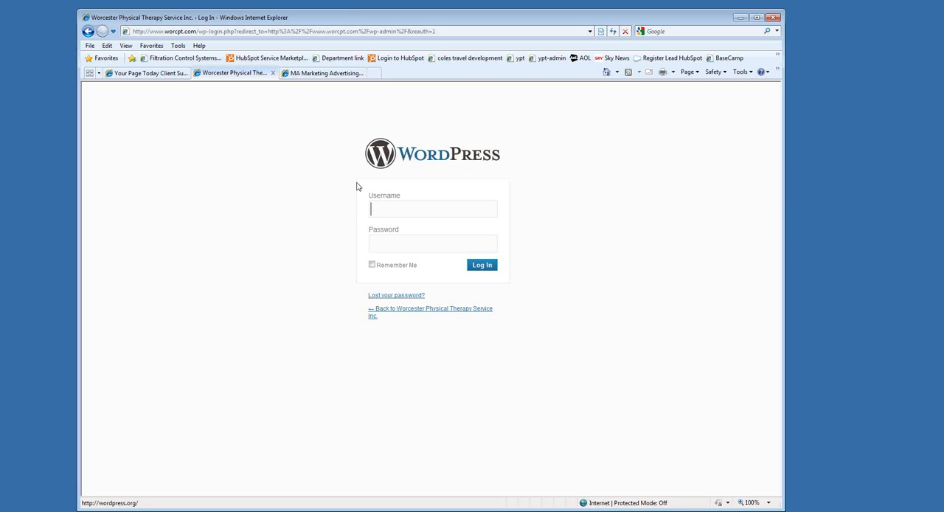
mouse_move(445, 317)
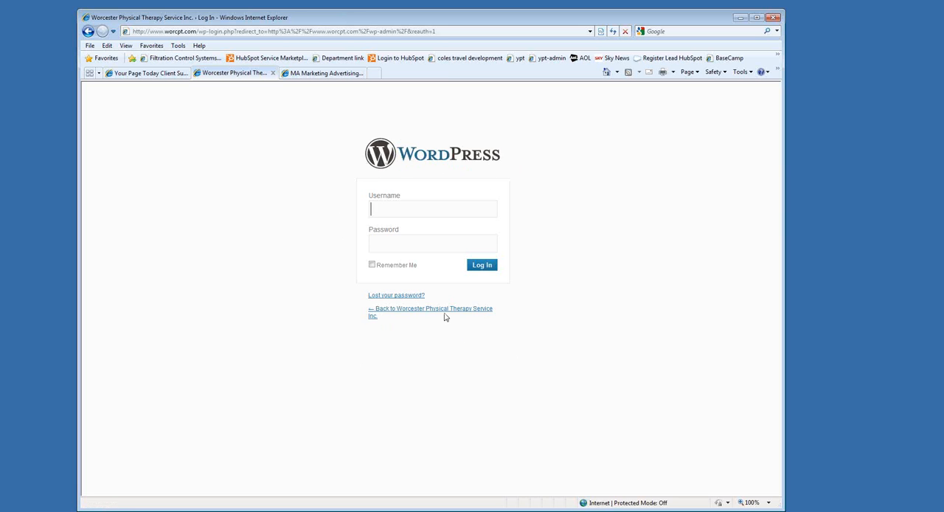
text(admin)
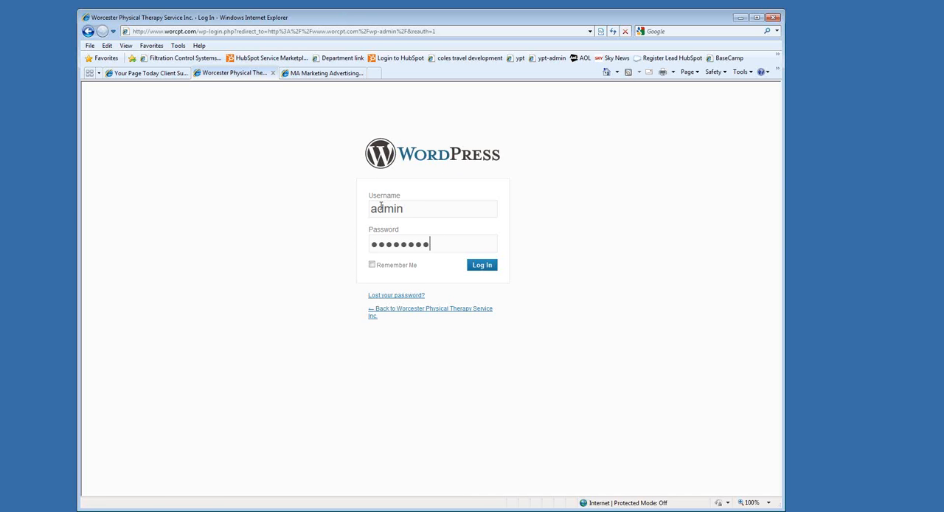
click(482, 264)
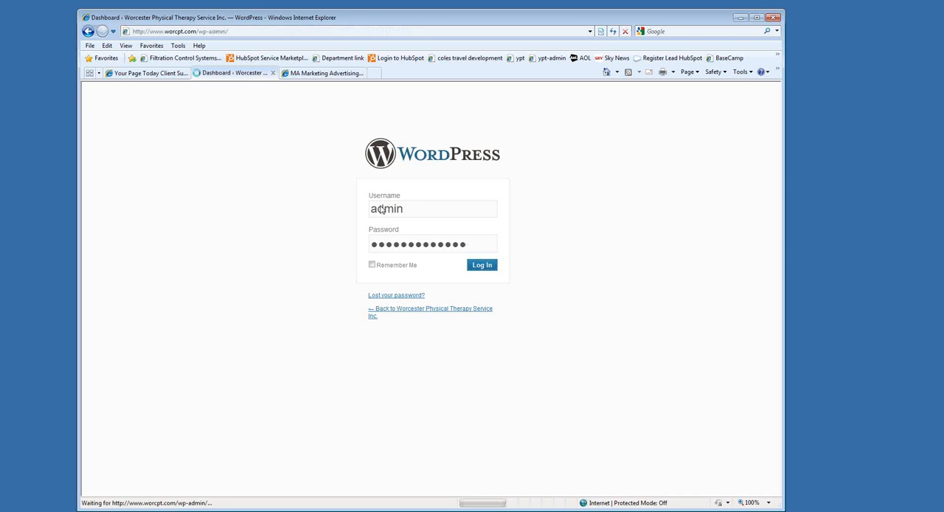
click(482, 265)
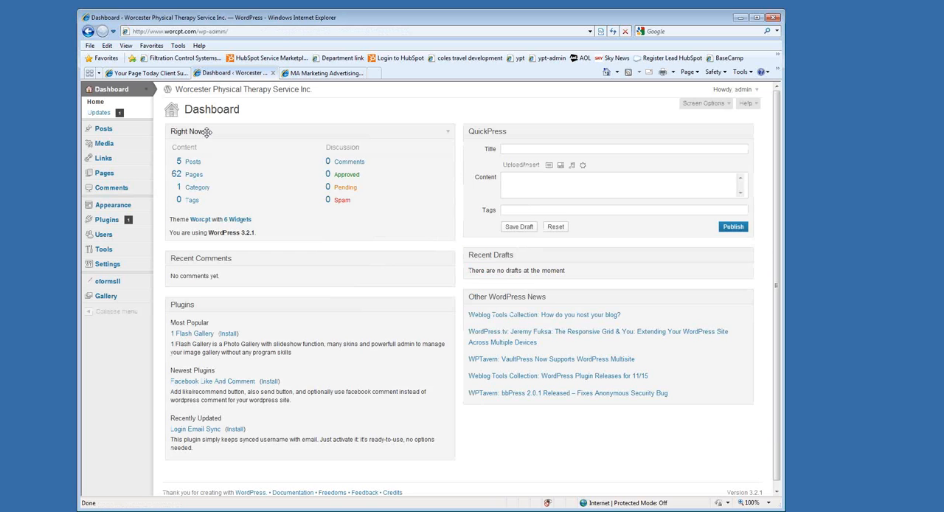
mouse_move(263, 98)
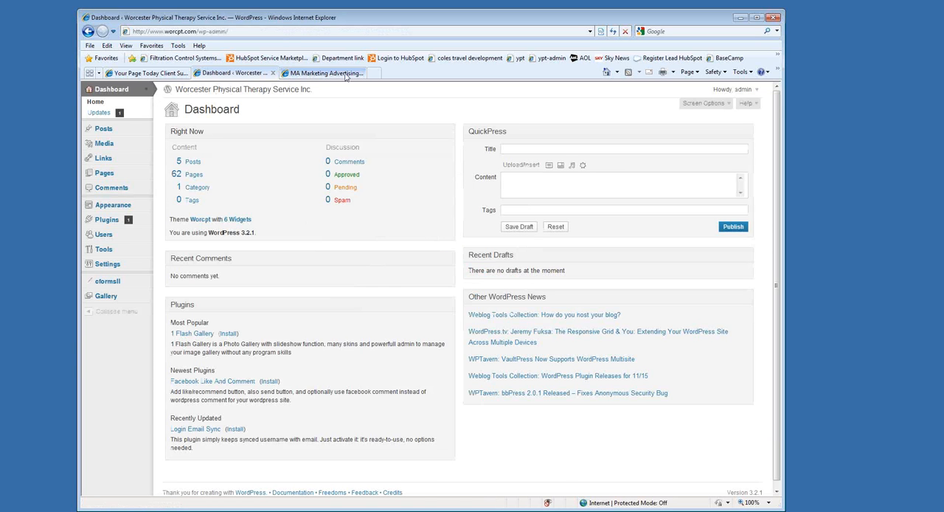
Log in to the Coffee News site's wp-admin with username admin and its password
click(324, 73)
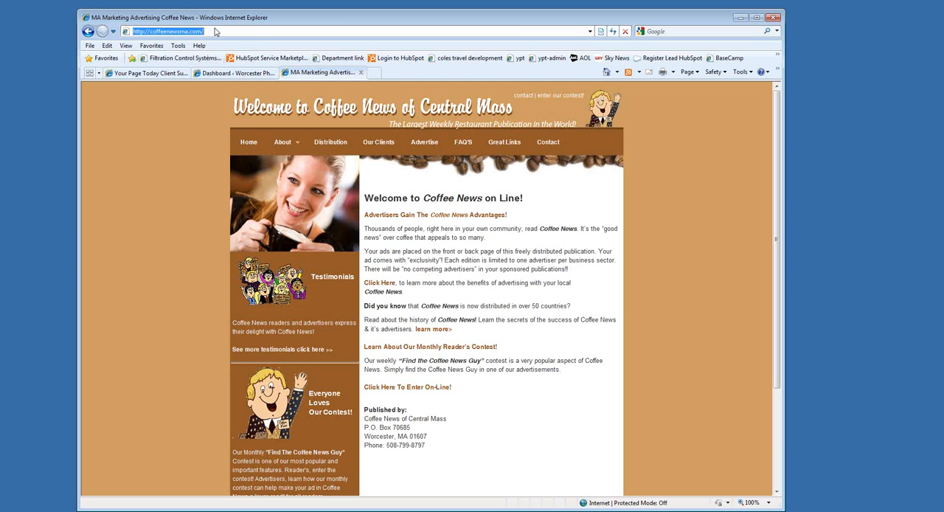
text(wp-)
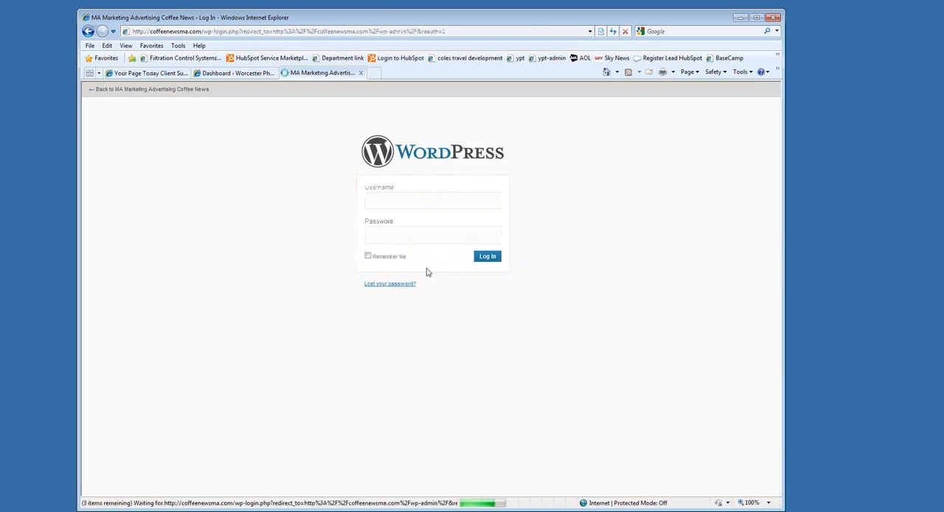
text(admin)
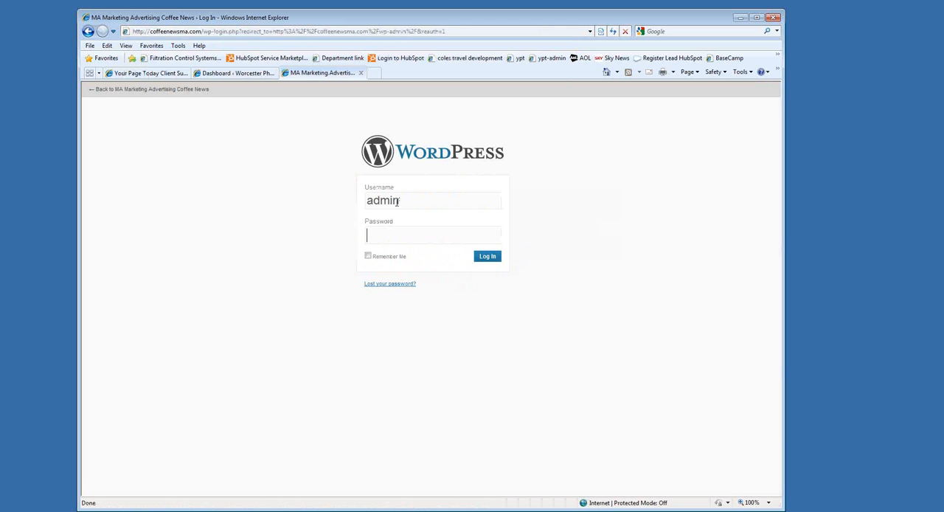
text(password)
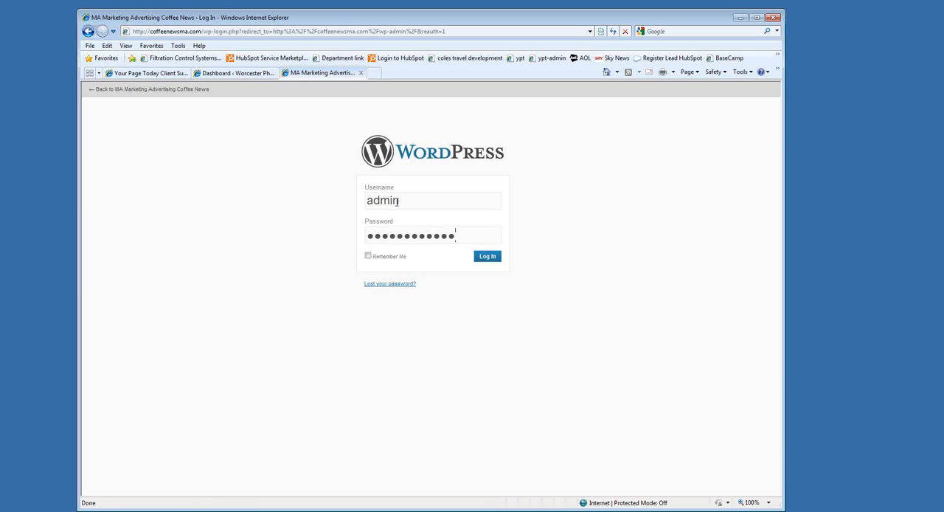
click(487, 256)
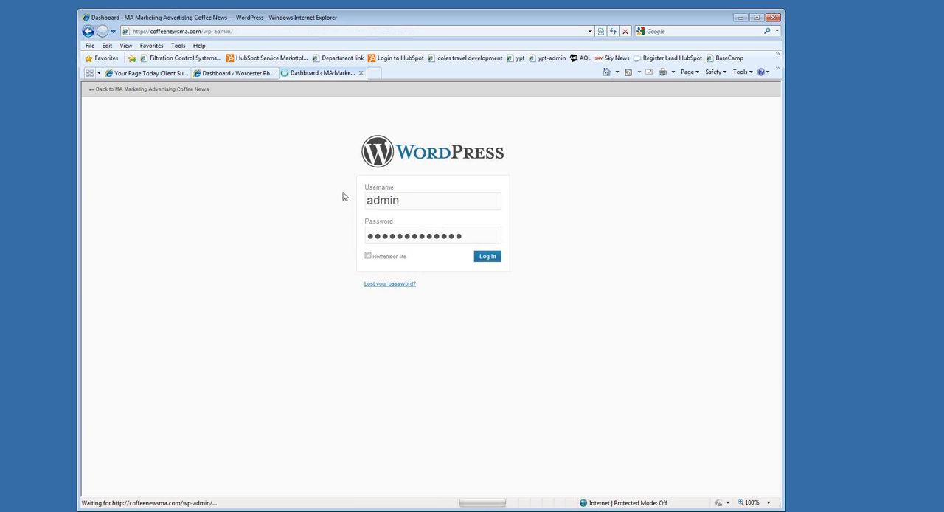
click(487, 256)
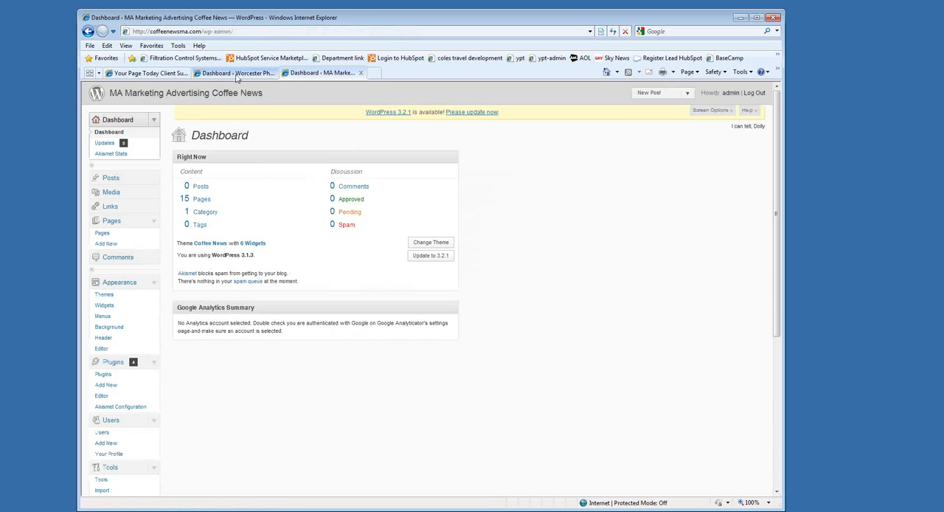
mouse_move(111, 221)
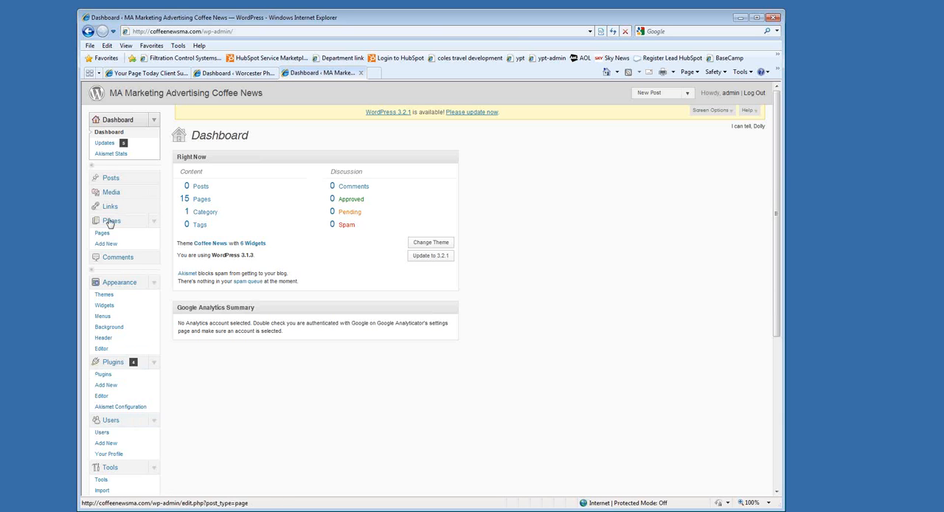
Return to the 'Dashboard ‹ Worcester Physical Therapy' browser tab
click(234, 72)
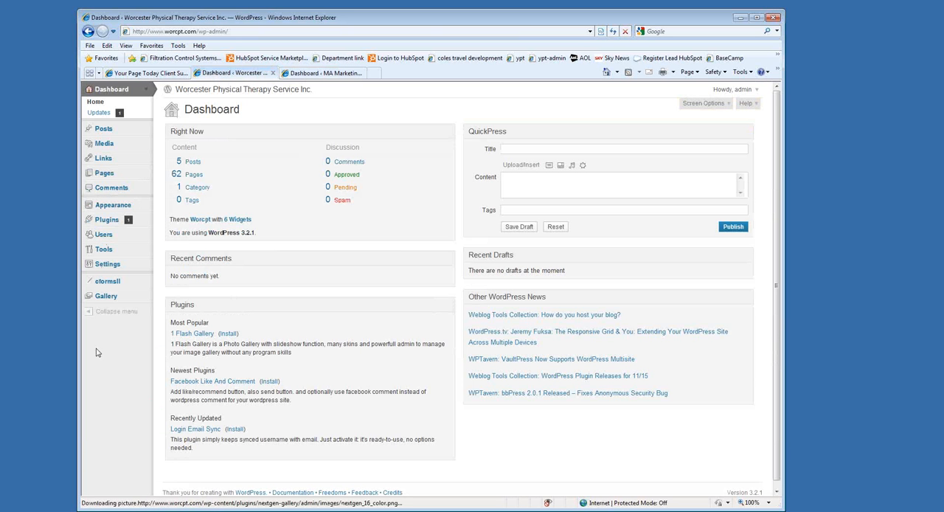
mouse_move(245, 104)
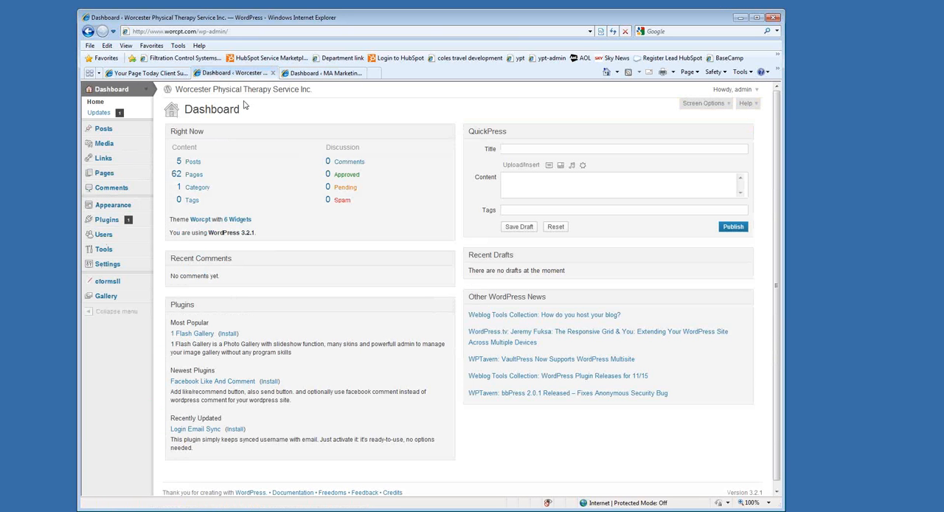
mouse_move(98, 112)
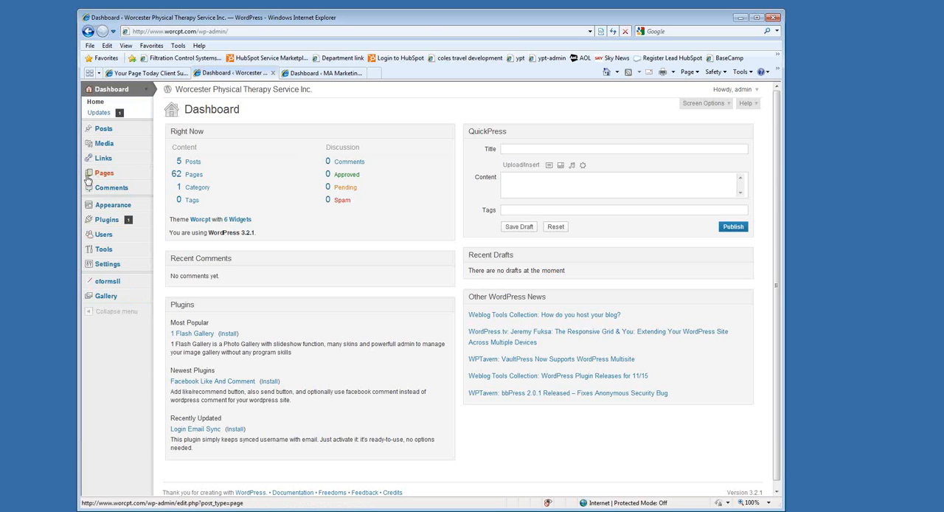
mouse_move(115, 324)
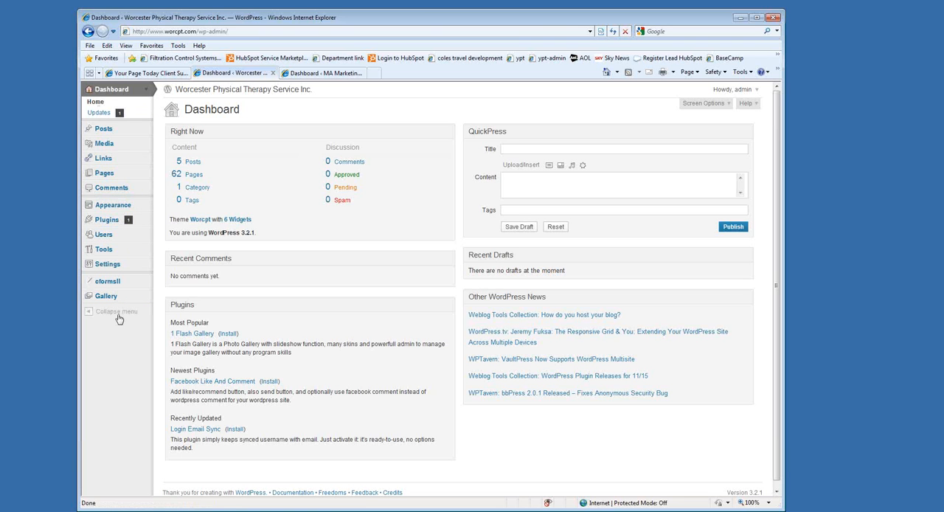
mouse_move(257, 85)
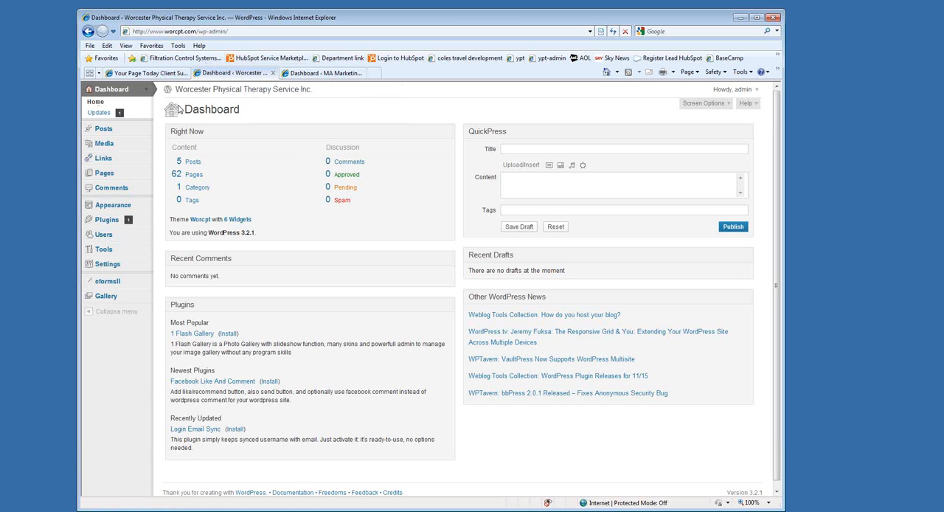
mouse_move(234, 72)
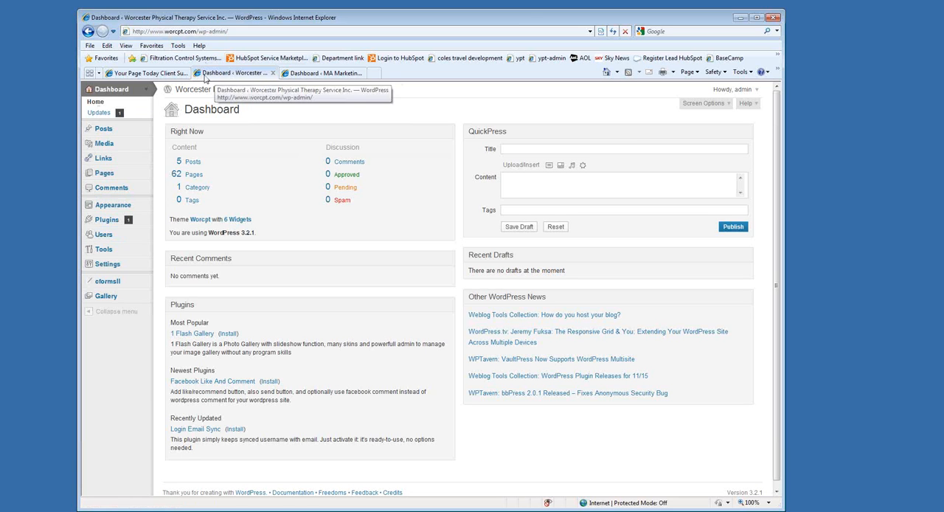
mouse_move(102, 234)
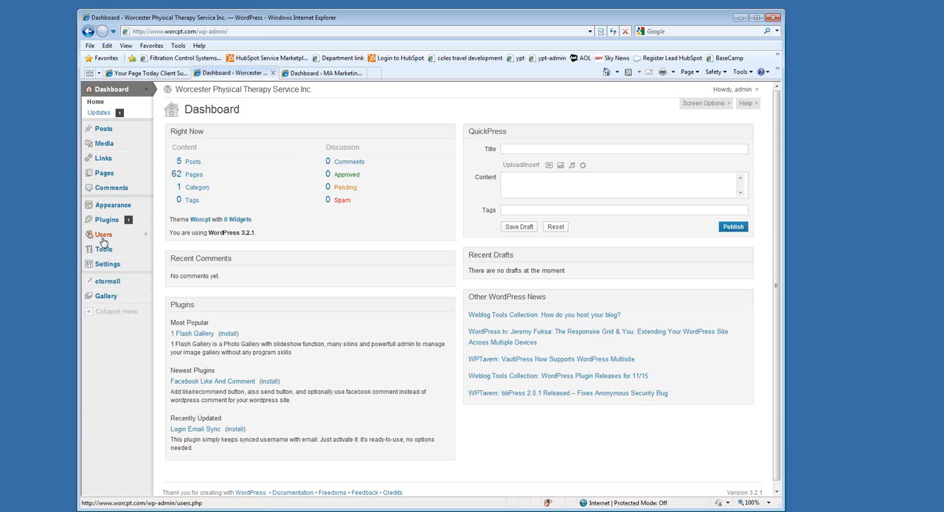
Under Users > Add New, tick emailing the password and choose the Administrator role
click(103, 234)
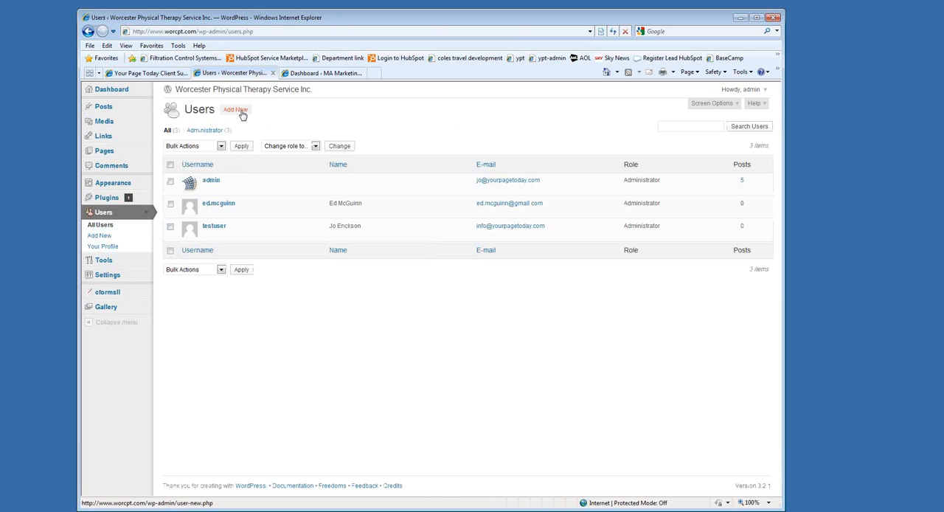
click(235, 109)
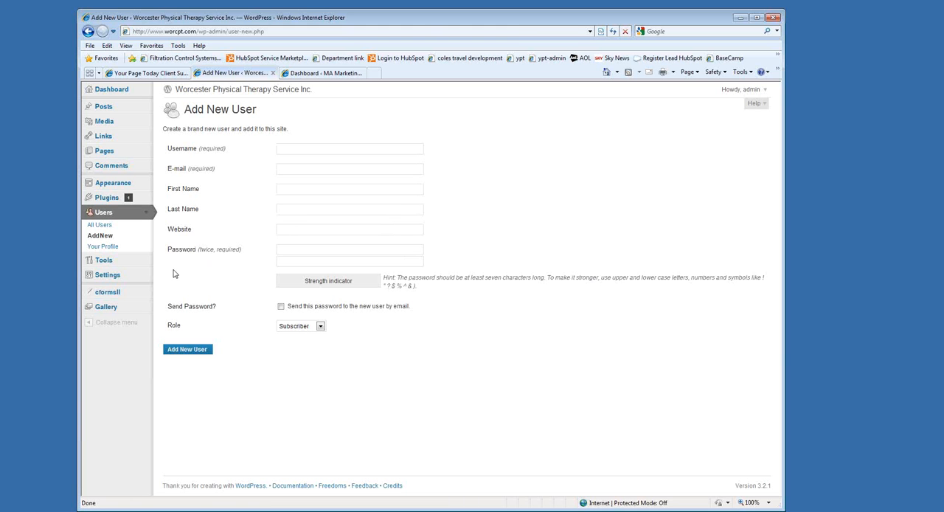
click(350, 250)
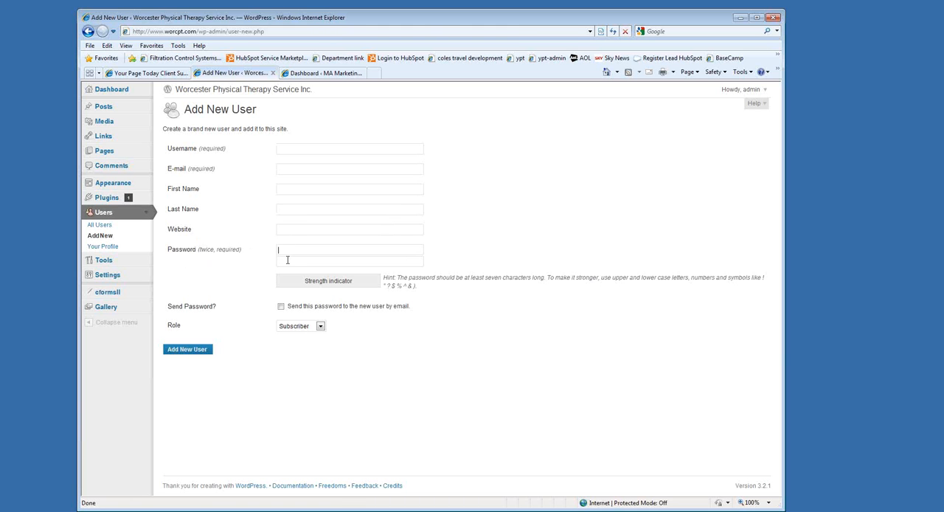
click(349, 261)
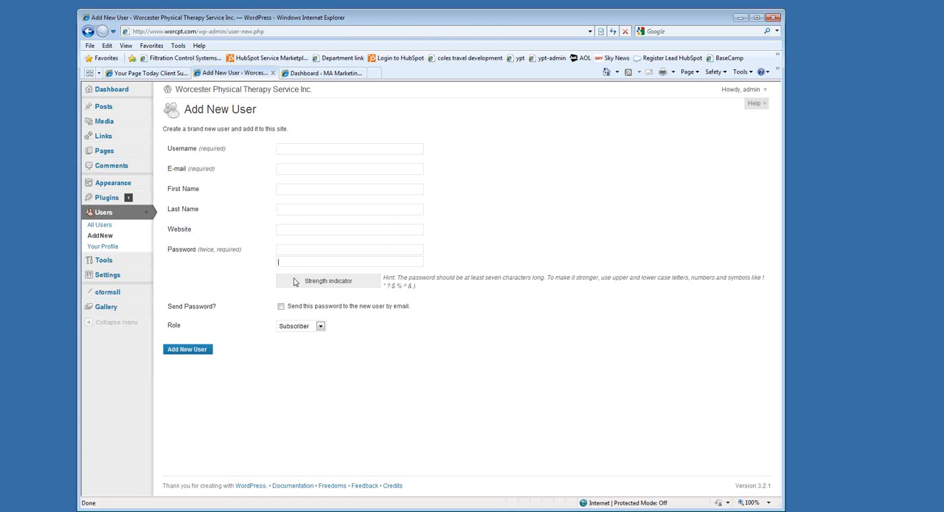
click(281, 307)
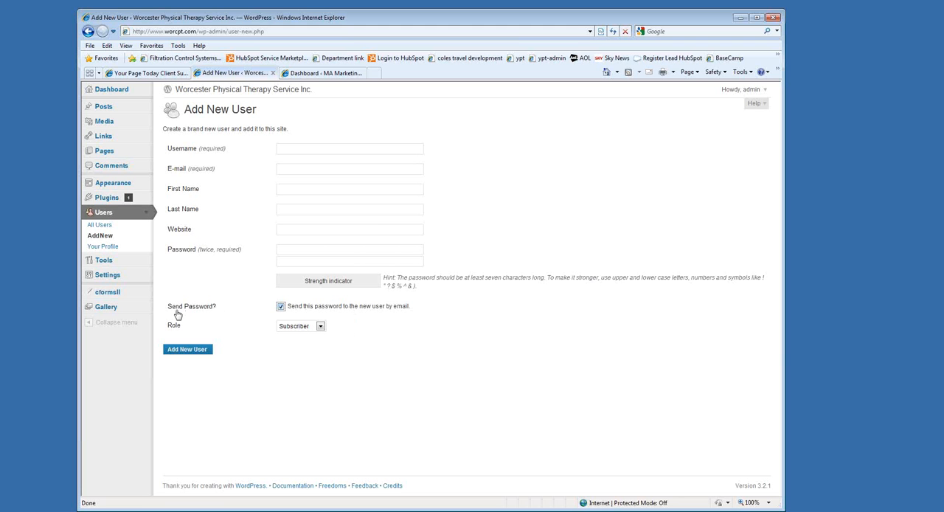
mouse_move(327, 311)
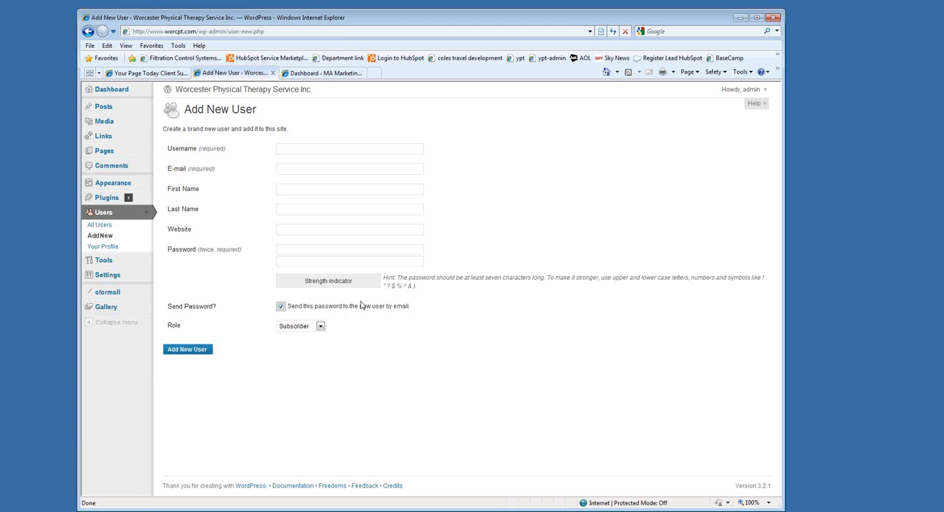
click(300, 325)
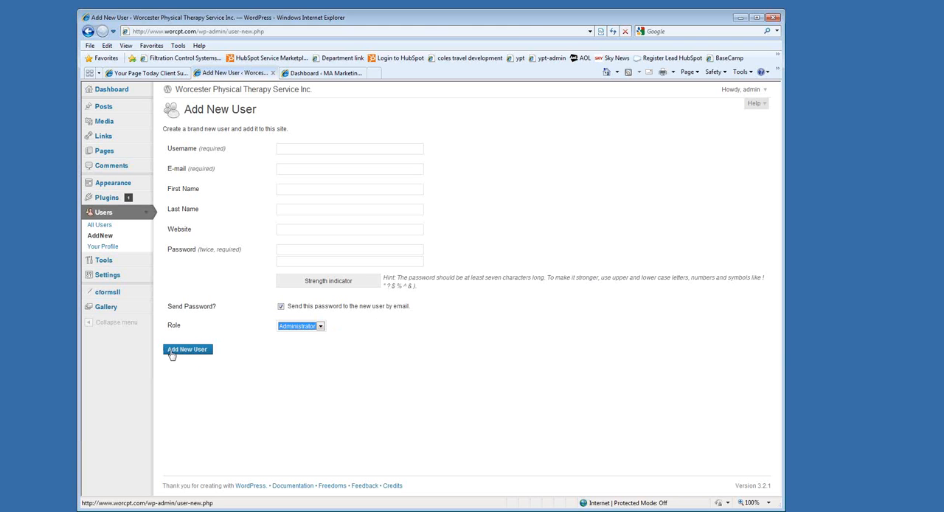
mouse_move(209, 284)
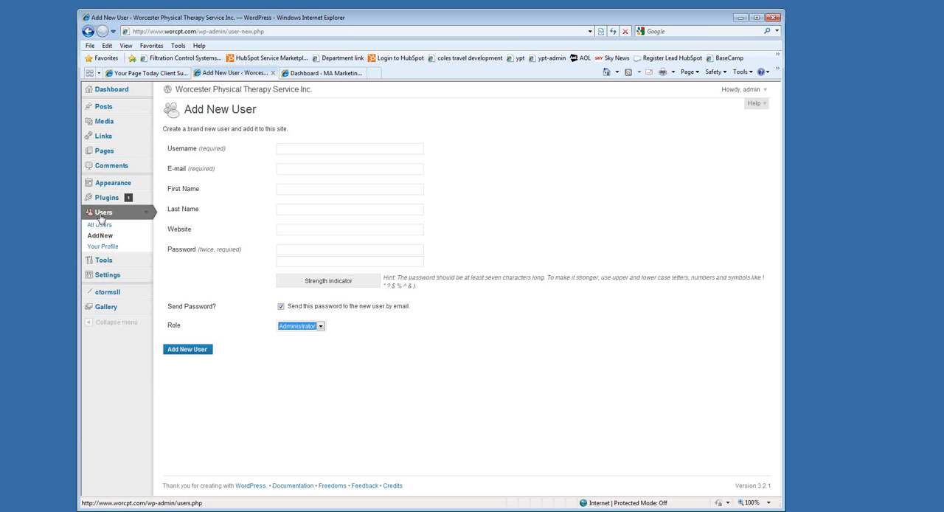
Glance at the Users list, then open Pages > All Pages
click(100, 225)
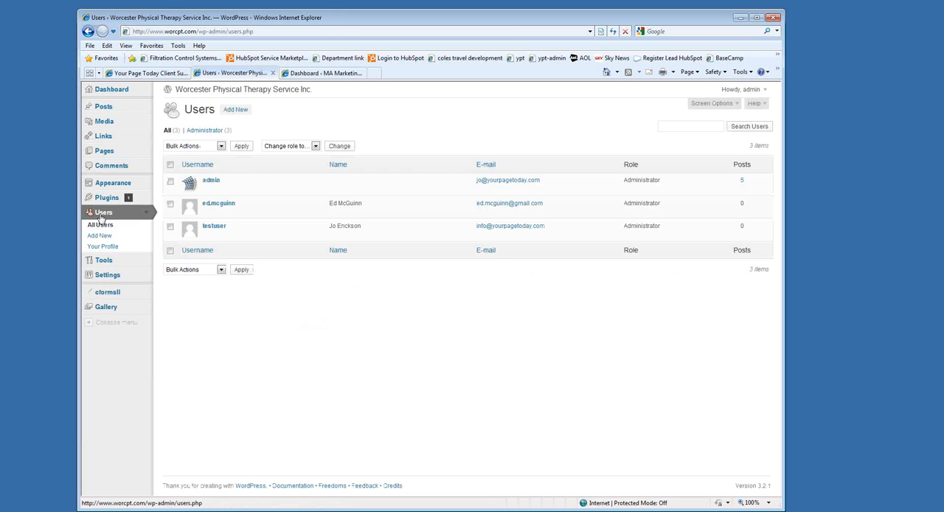
click(104, 151)
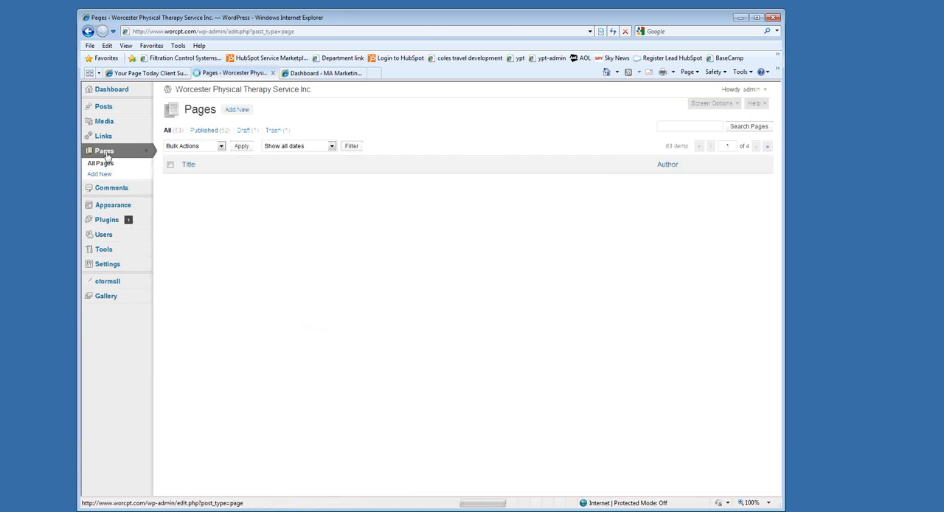
click(100, 163)
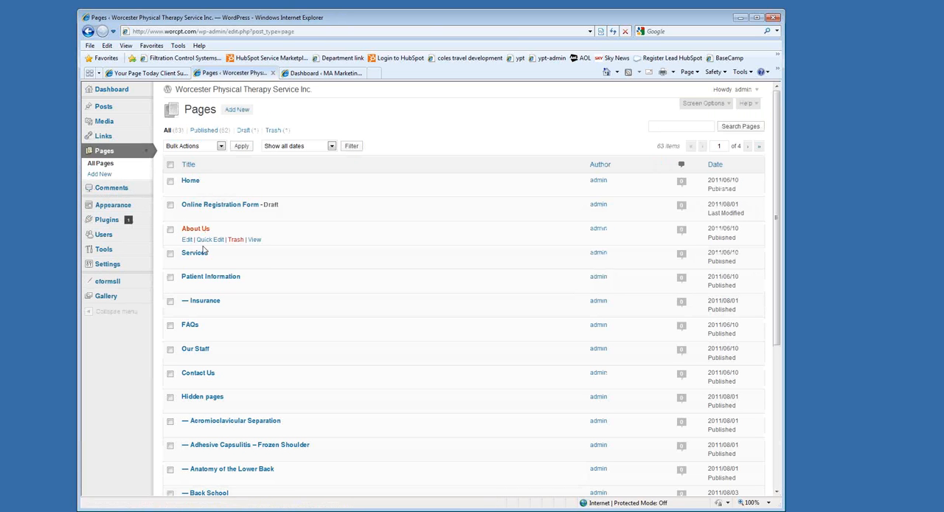
mouse_move(195, 228)
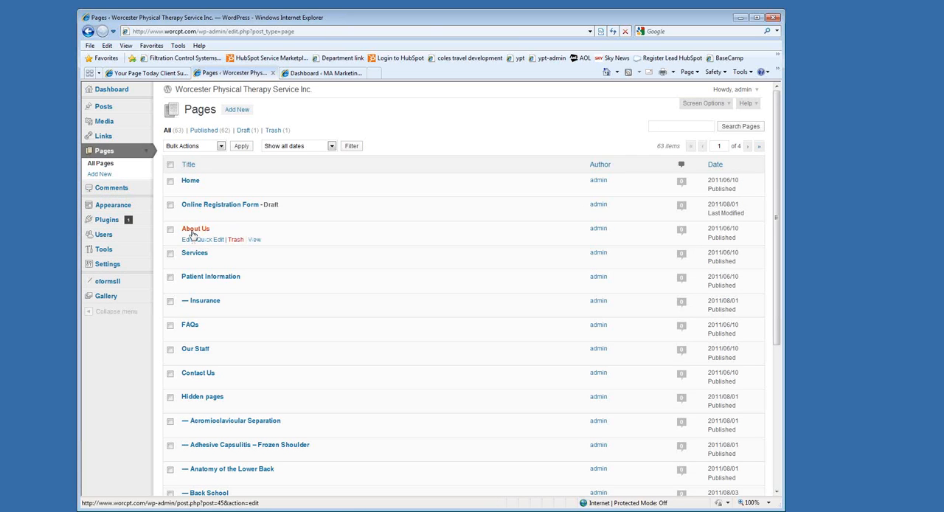
mouse_move(235, 239)
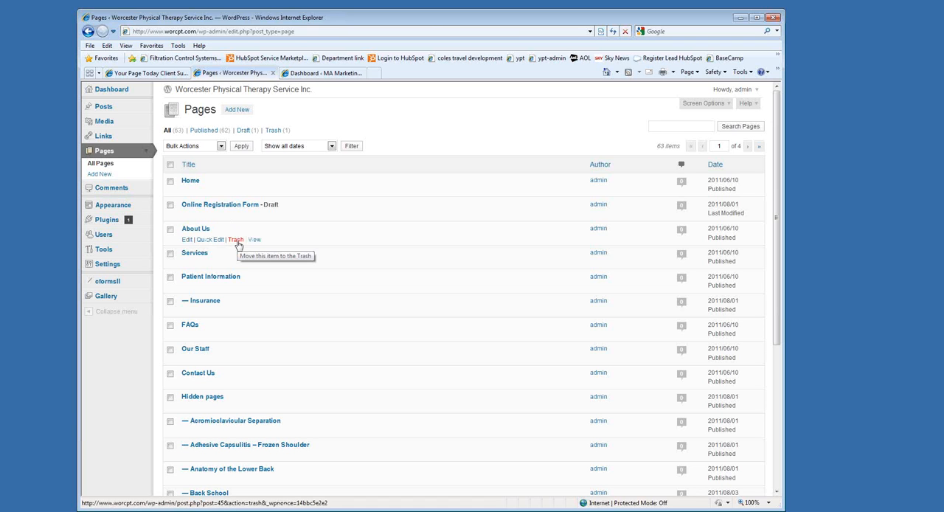
mouse_move(237, 114)
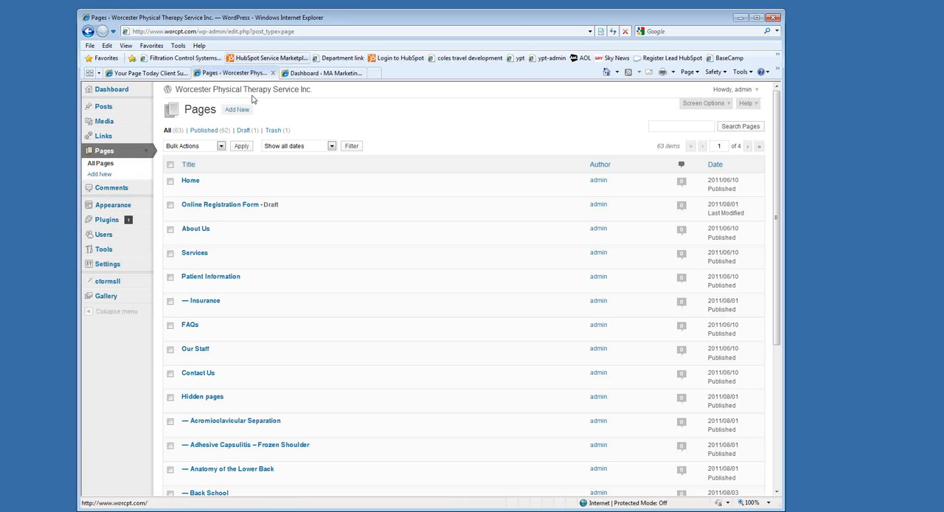
mouse_move(267, 123)
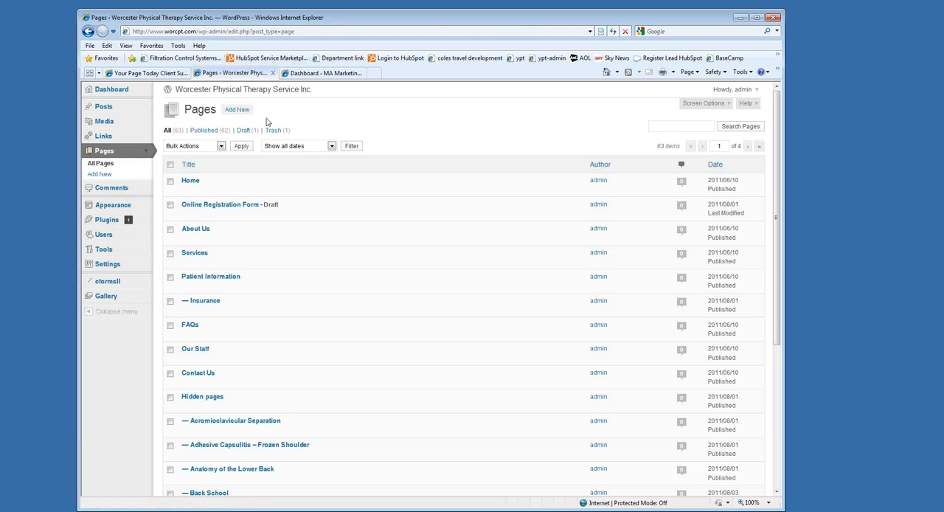
mouse_move(266, 121)
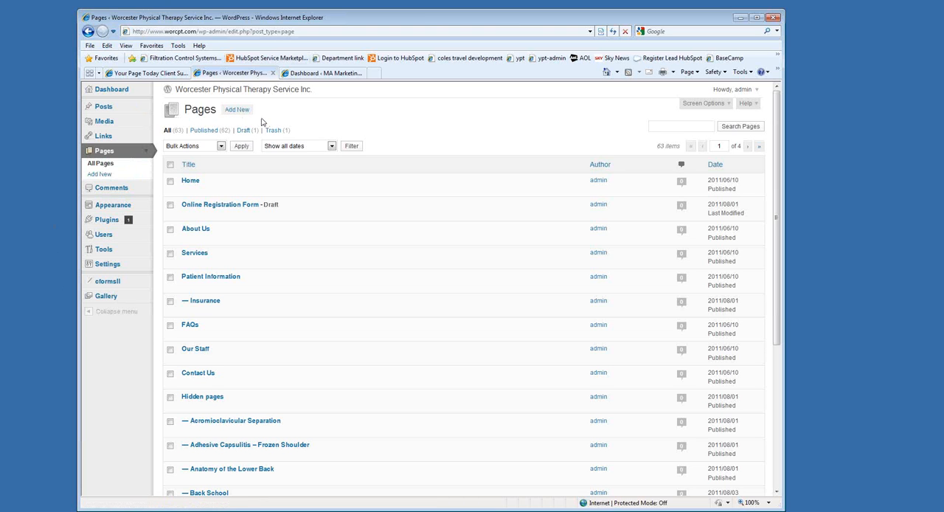
mouse_move(111, 89)
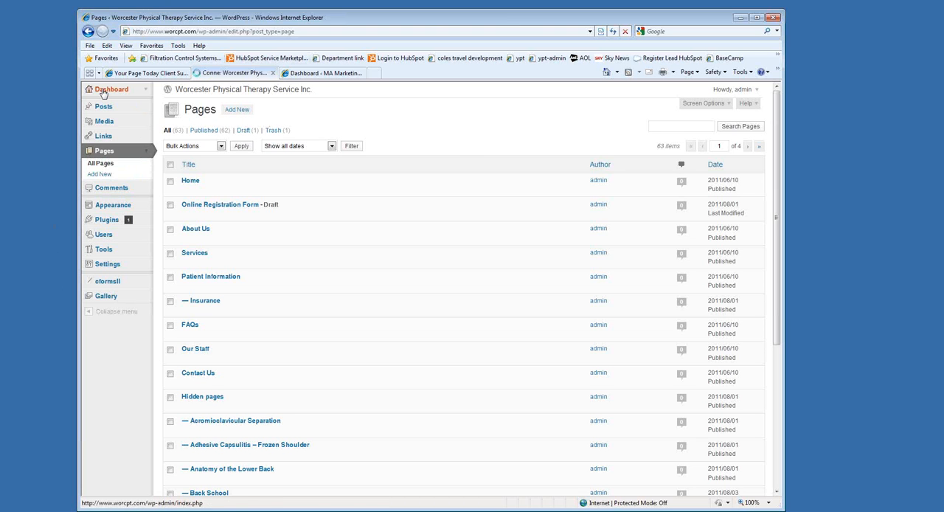
Revisit the Worcester Dashboard, then switch to the Coffee News dashboard tab
click(111, 88)
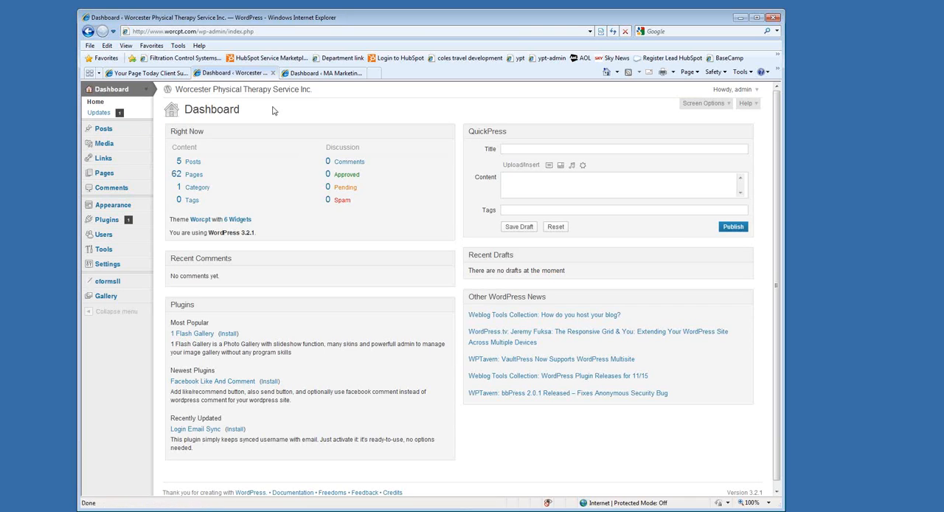
click(321, 72)
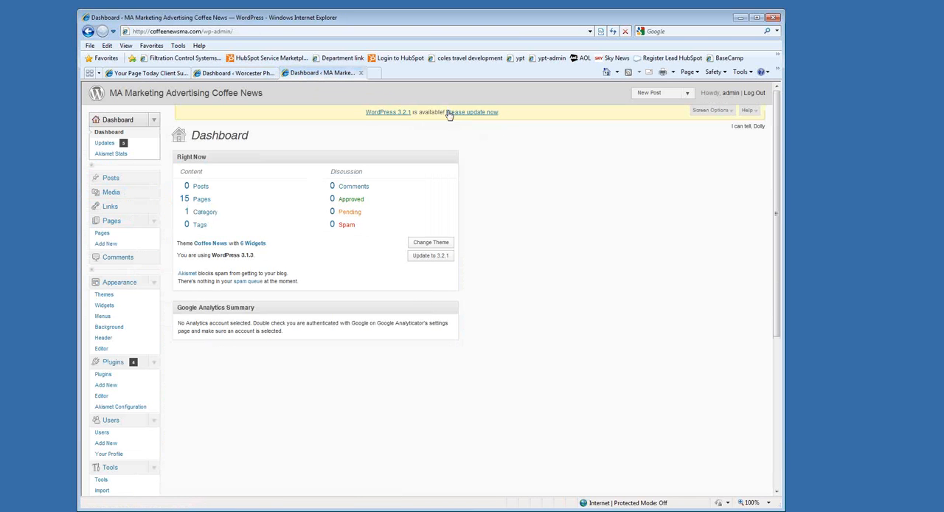
mouse_move(360, 112)
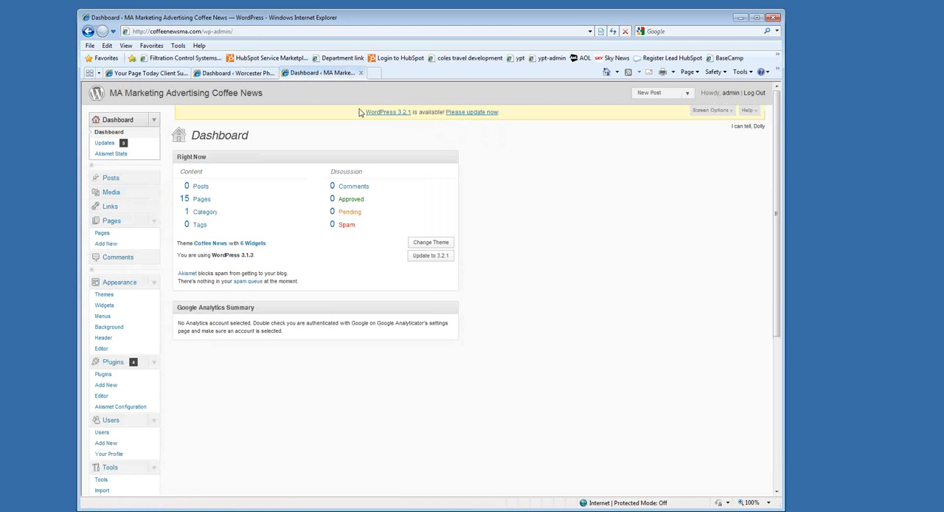
mouse_move(466, 142)
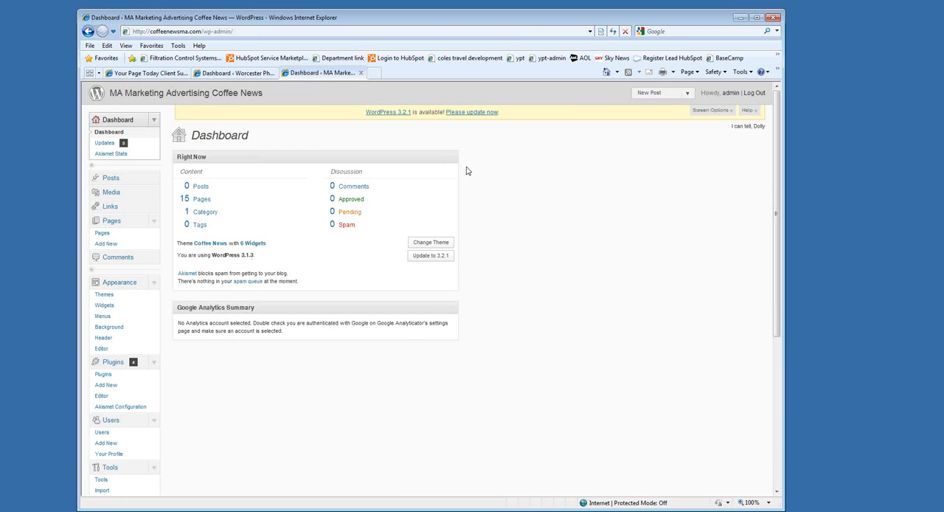
mouse_move(433, 228)
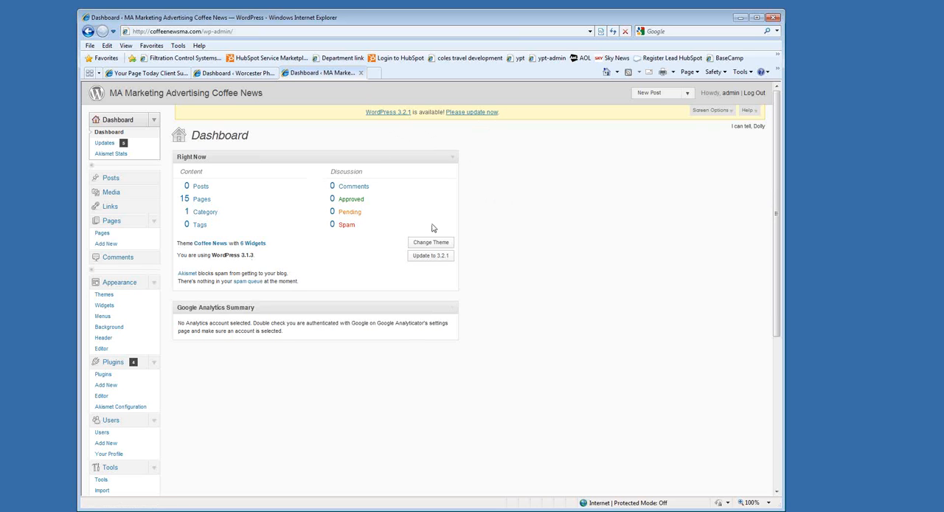
mouse_move(446, 144)
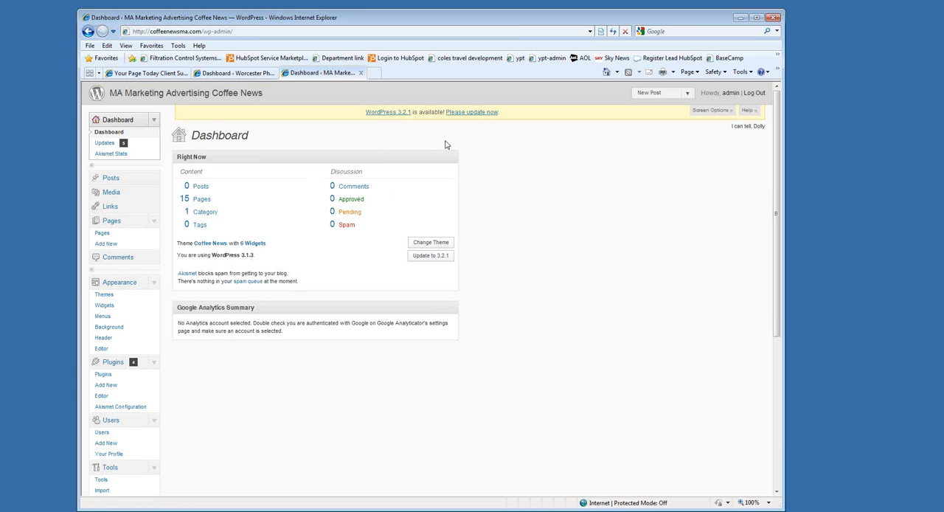
mouse_move(467, 112)
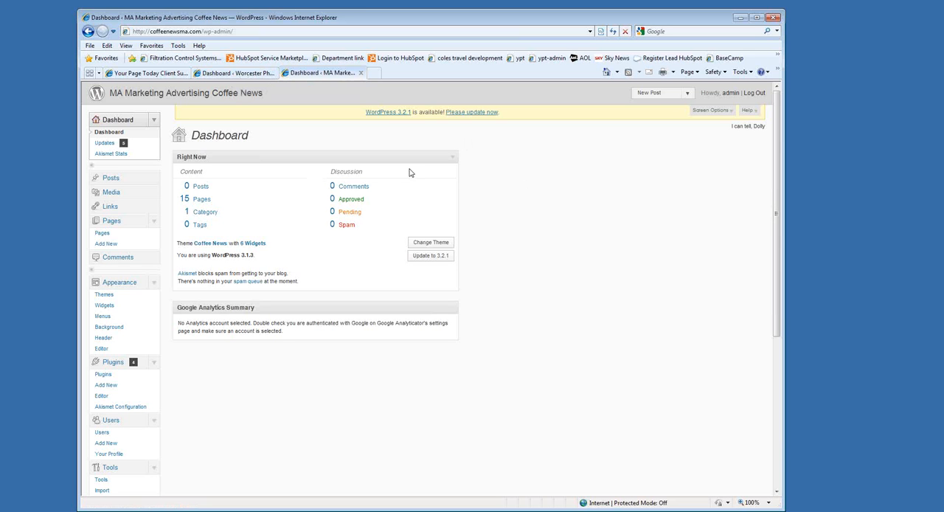
mouse_move(272, 247)
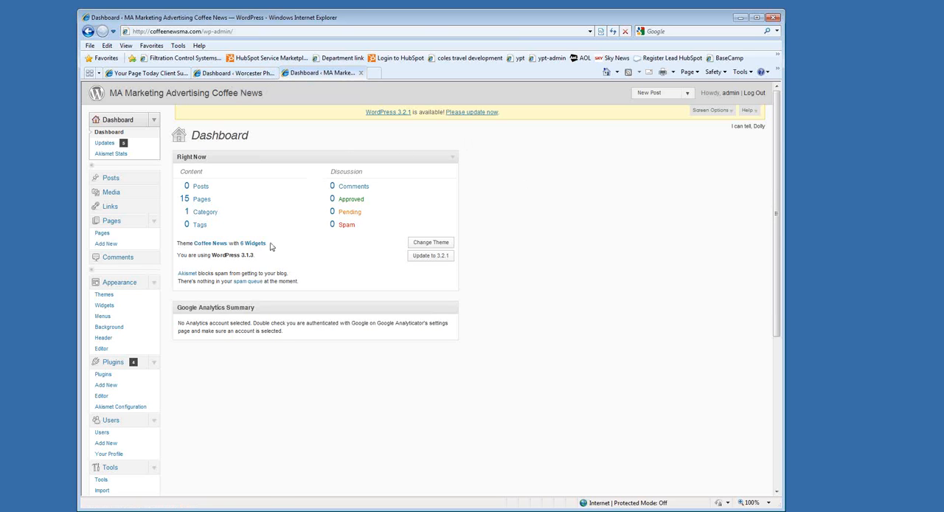
Open the Coffee News Plugins page and filter to inactive plugins, showing Contact Form 7
click(112, 361)
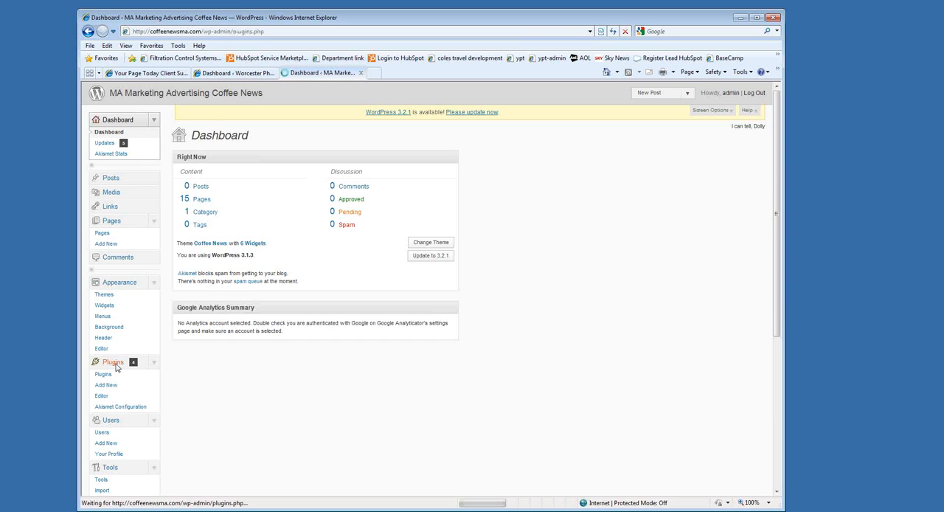
click(103, 374)
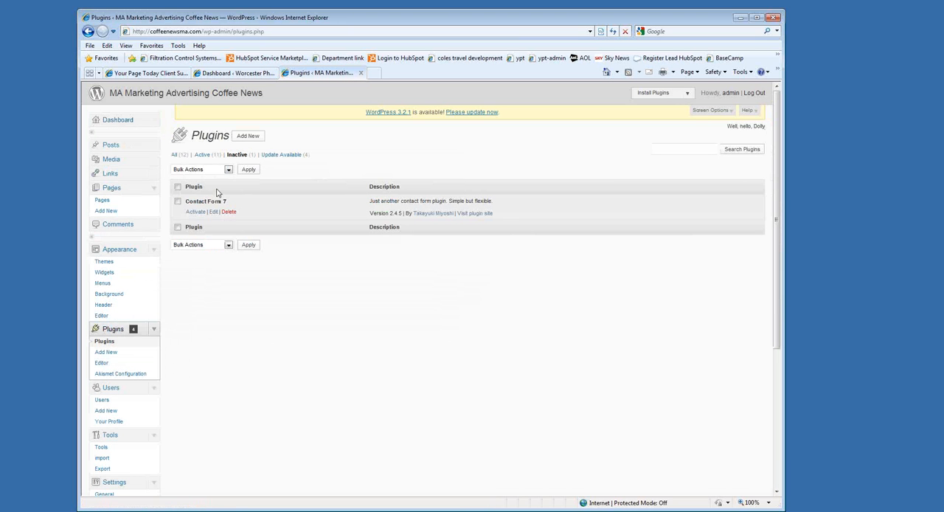
mouse_move(236, 154)
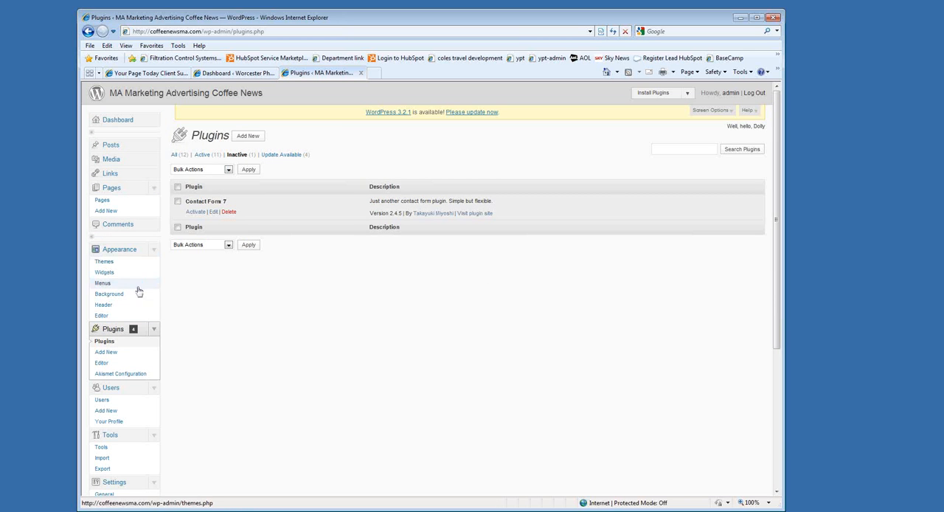
mouse_move(439, 154)
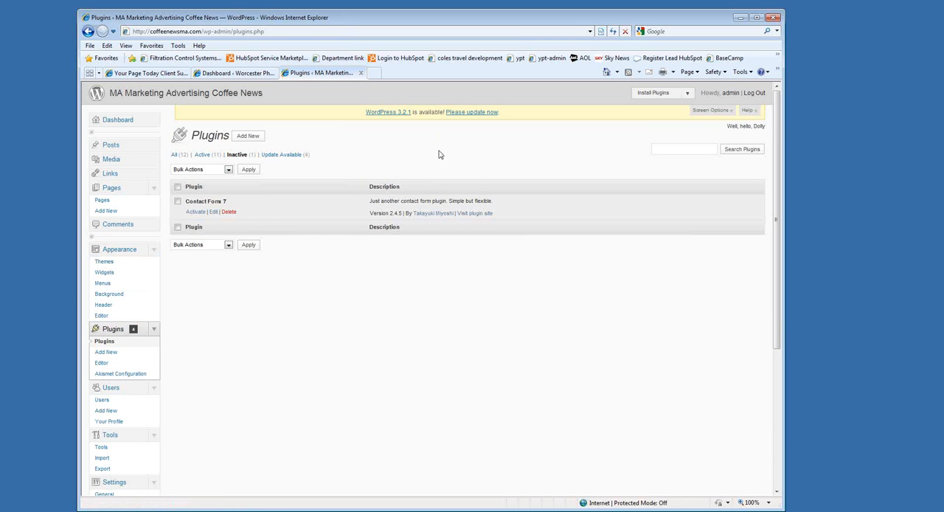
mouse_move(259, 153)
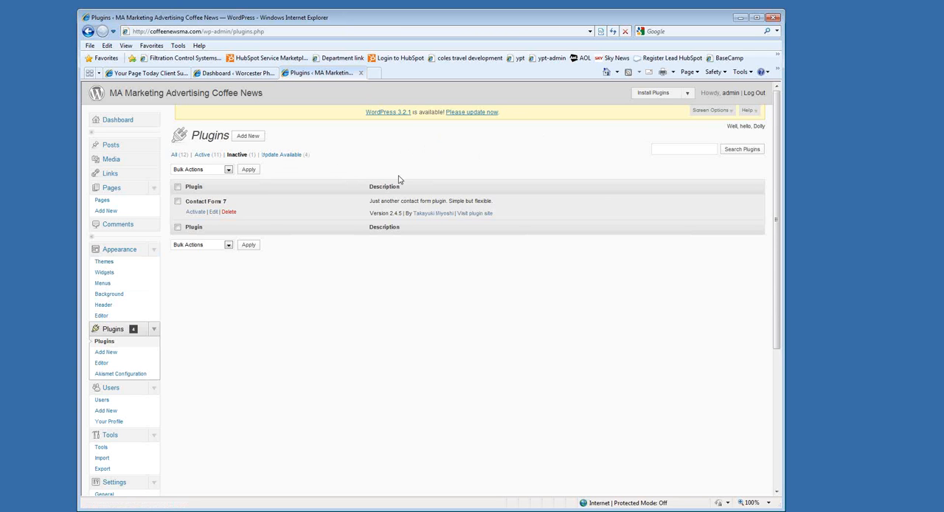
mouse_move(164, 151)
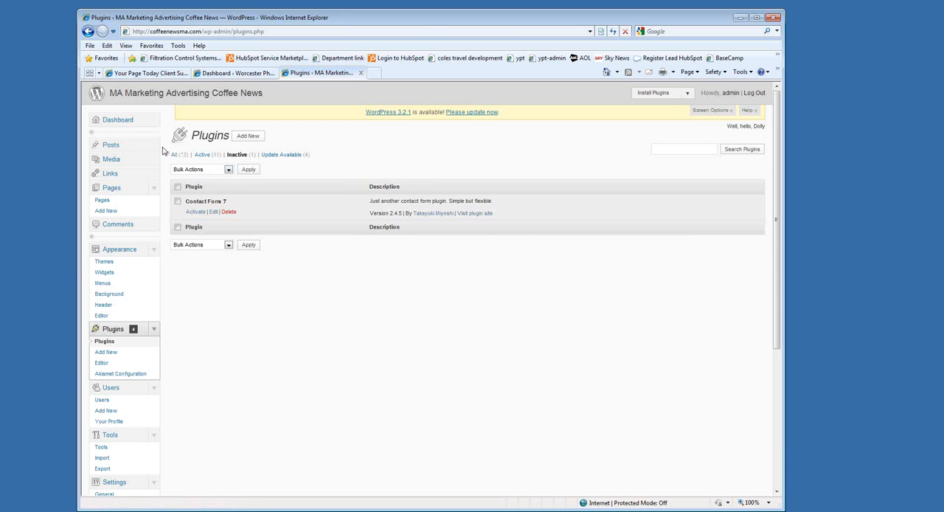
Return from Plugins to the Coffee News Dashboard via the left admin menu
click(117, 119)
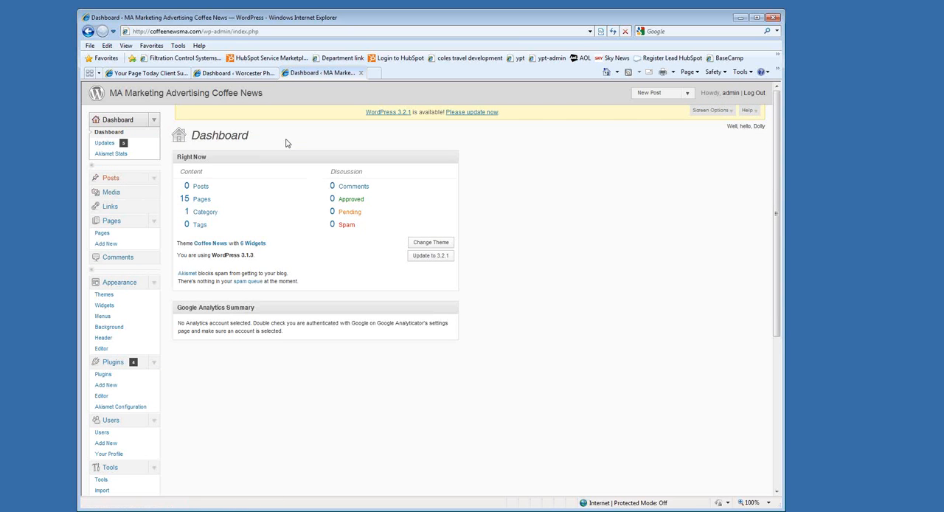
mouse_move(434, 110)
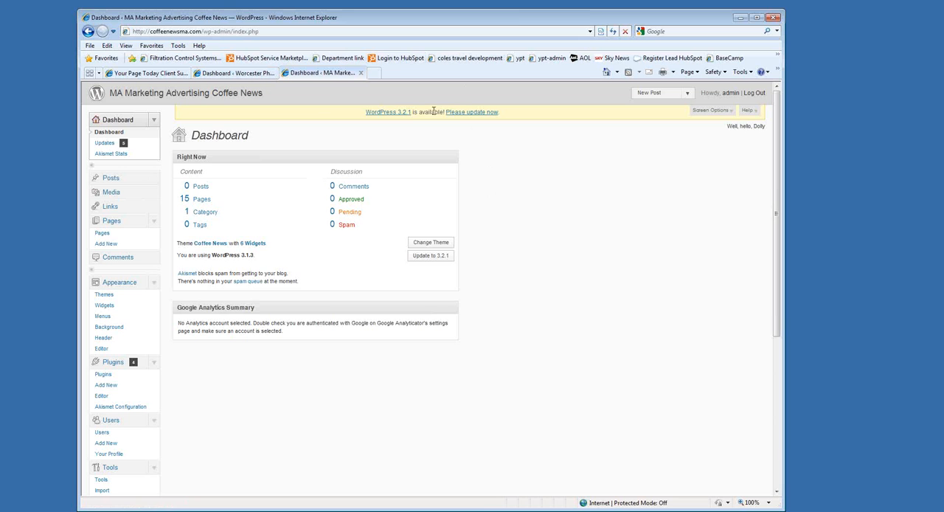
mouse_move(755, 92)
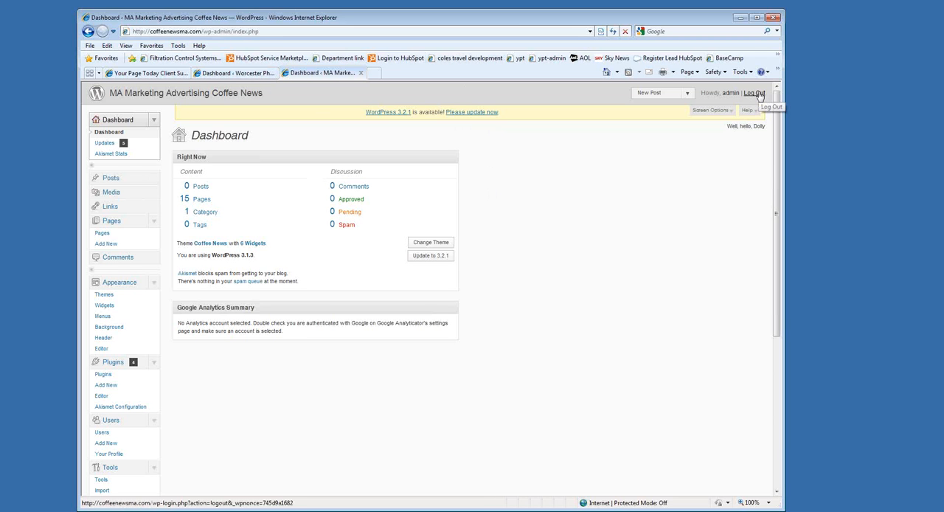
mouse_move(435, 198)
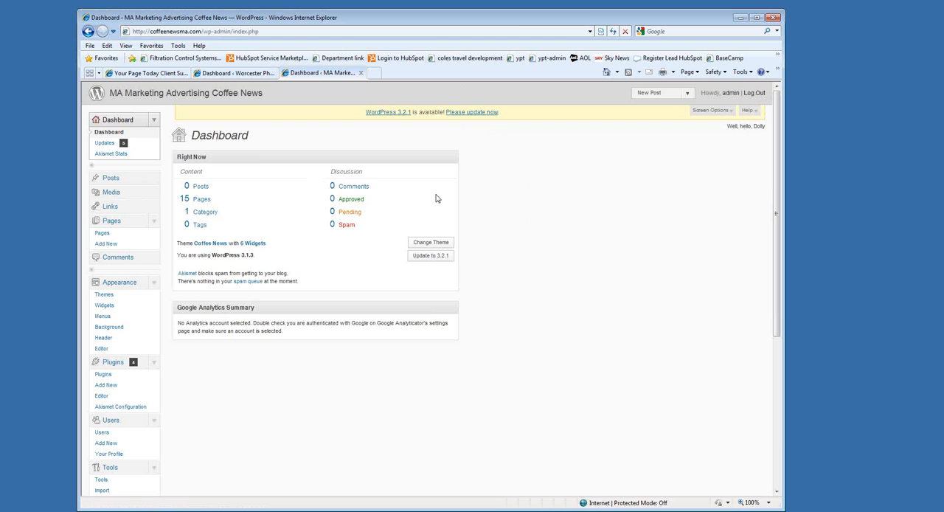
mouse_move(483, 182)
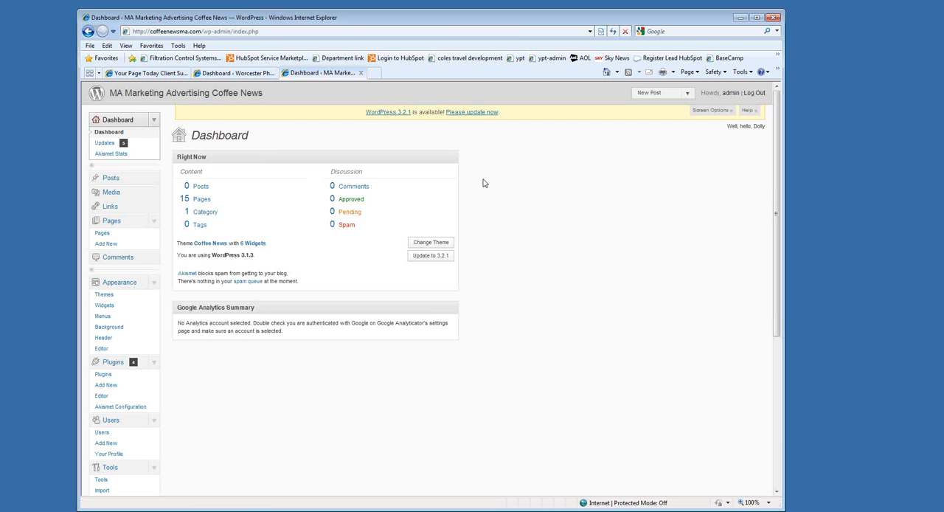
mouse_move(501, 188)
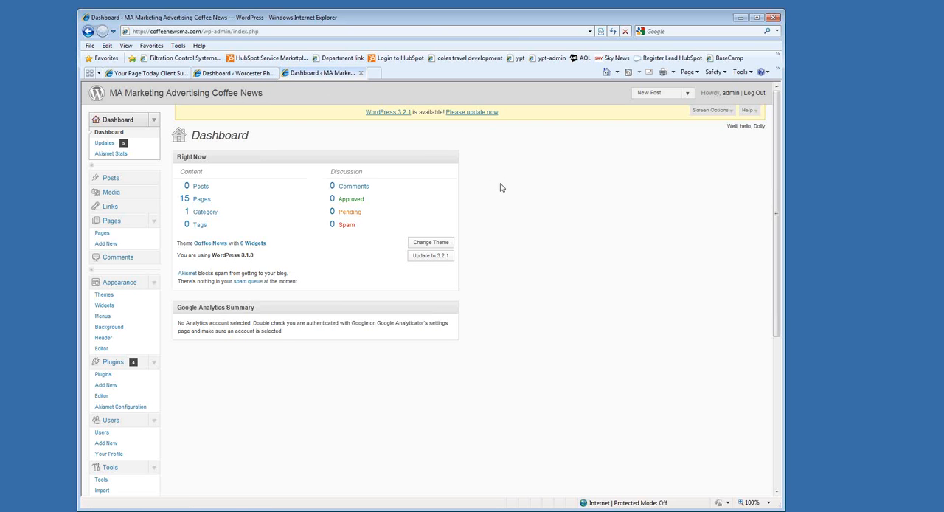
mouse_move(353, 186)
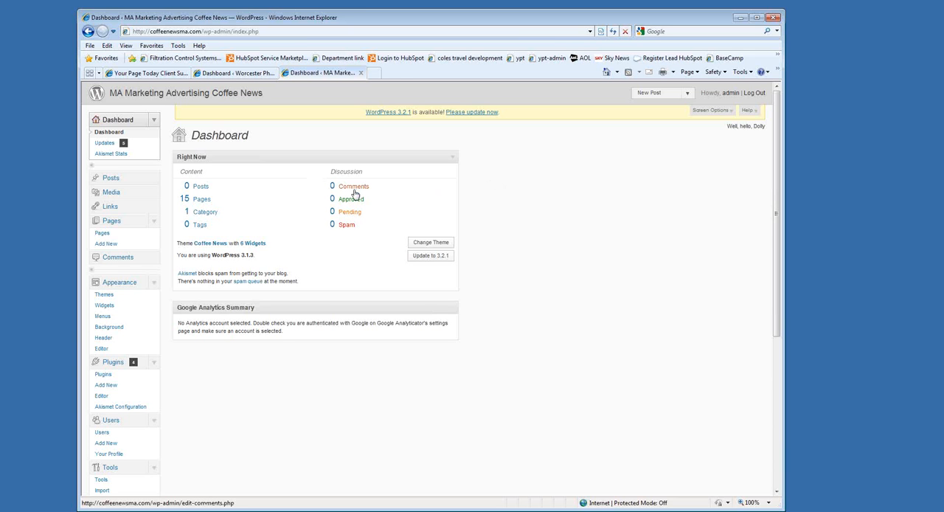
mouse_move(865, 109)
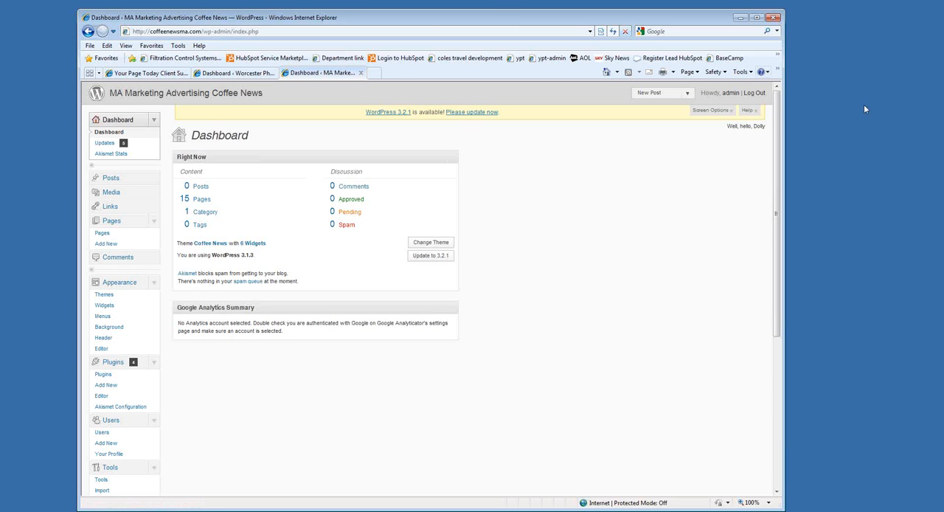